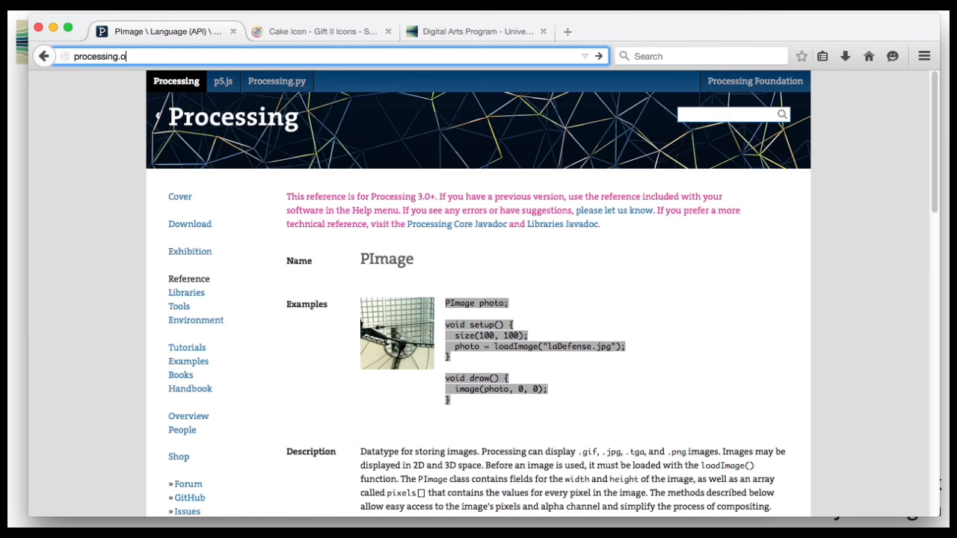
Load processing.org, go to the language Reference and scroll to the Image section.
{"action": "key", "text": "Return"}
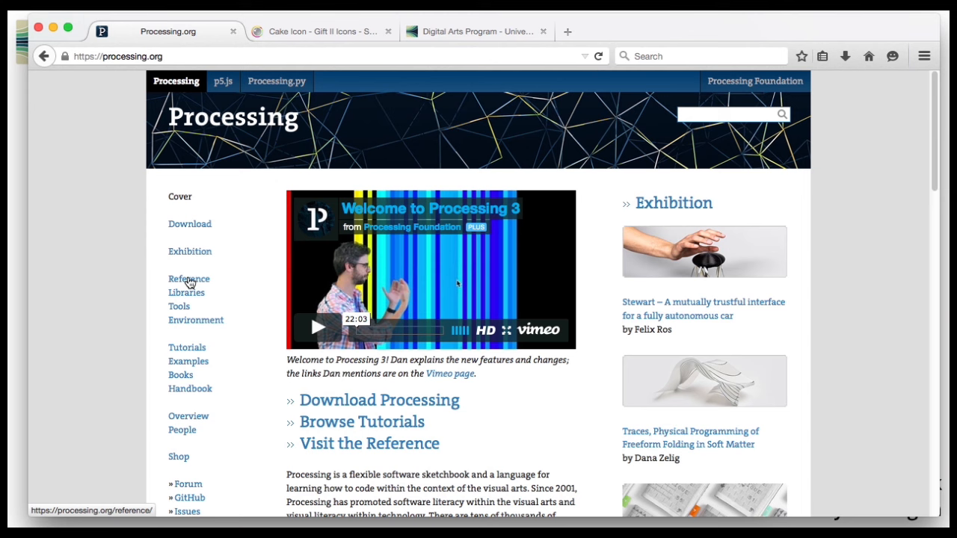
{"action": "left_click", "coordinate": [188, 280]}
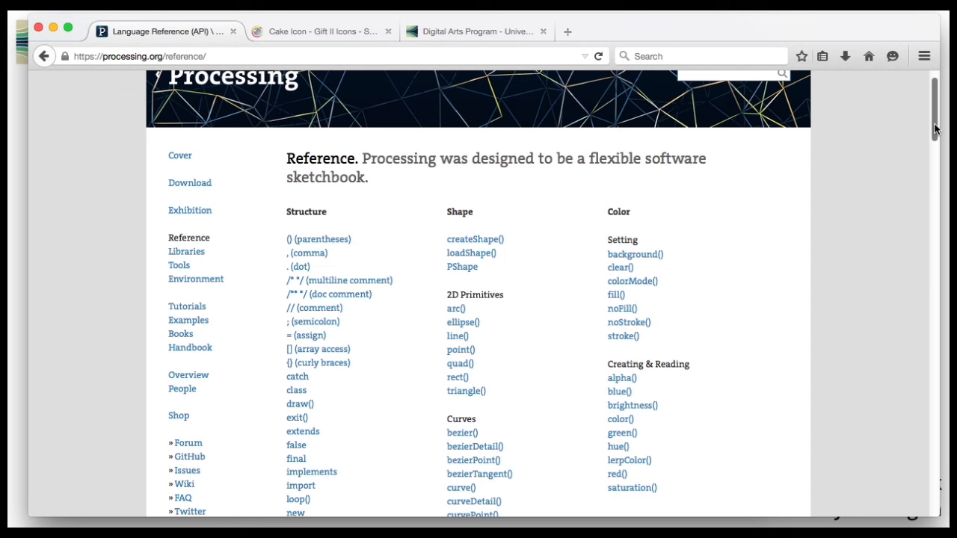
{"action": "scroll", "scroll_direction": "down", "scroll_amount": 3}
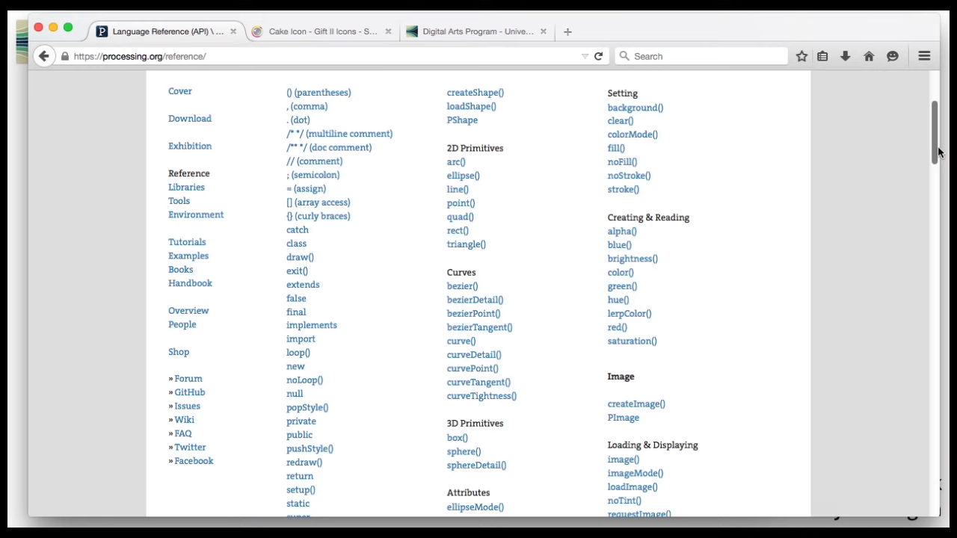
{"action": "scroll", "scroll_direction": "down", "scroll_amount": 3}
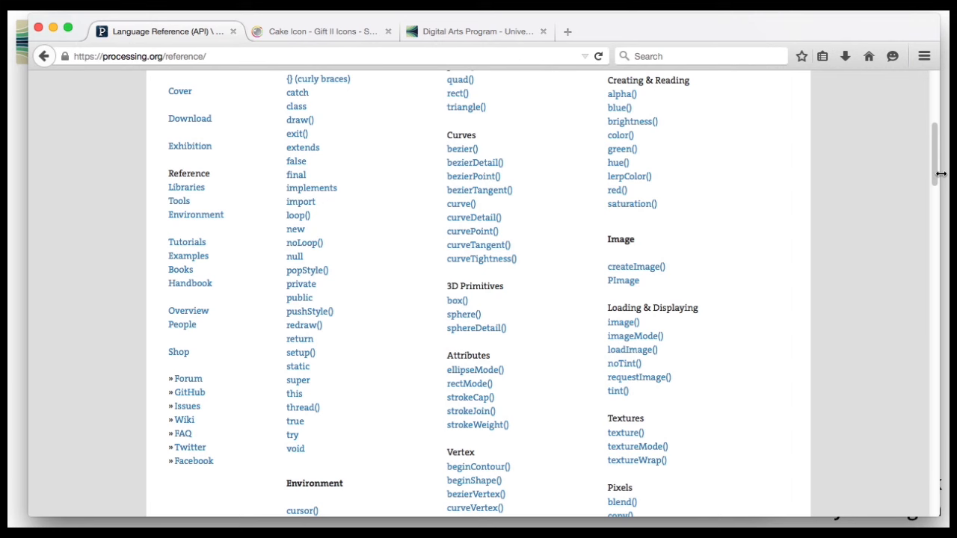
{"action": "scroll", "scroll_direction": "down", "scroll_amount": 3}
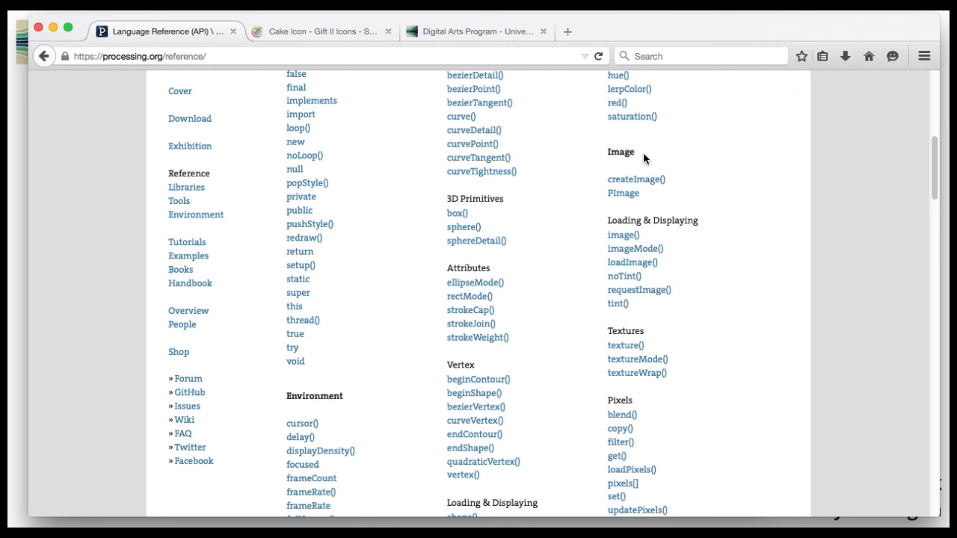
{"action": "mouse_move", "coordinate": [622, 193]}
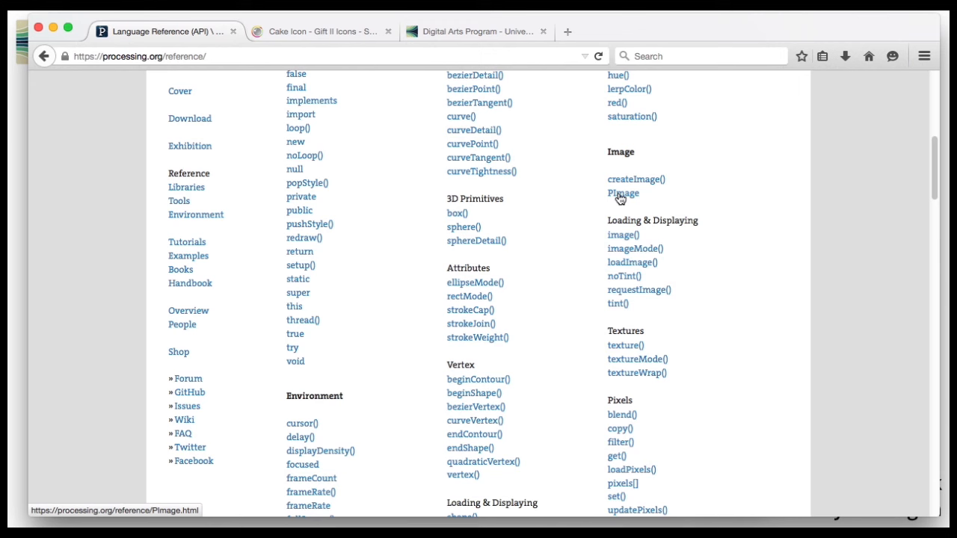
Go to the PImage reference page and scroll to its loadImage example code.
{"action": "left_click", "coordinate": [623, 193]}
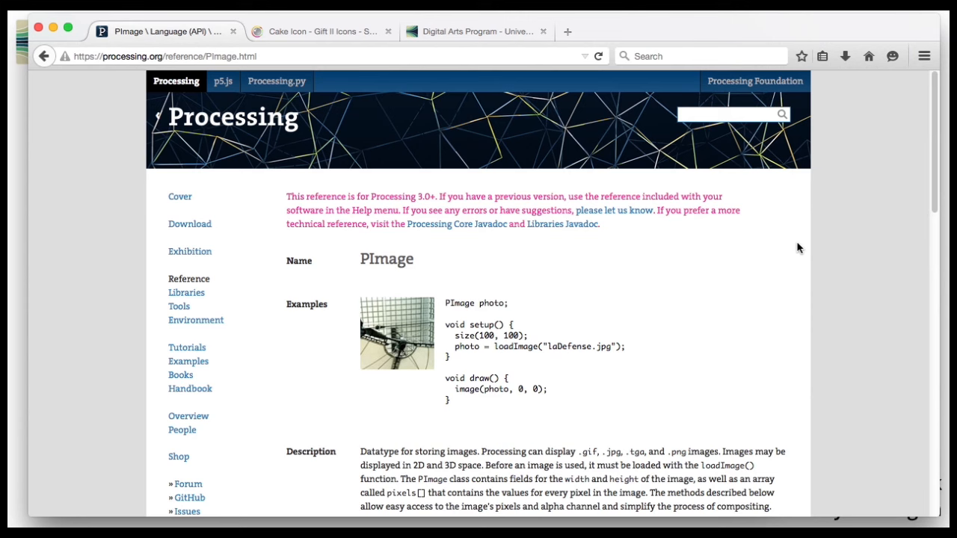
{"action": "scroll", "scroll_direction": "down", "scroll_amount": 3}
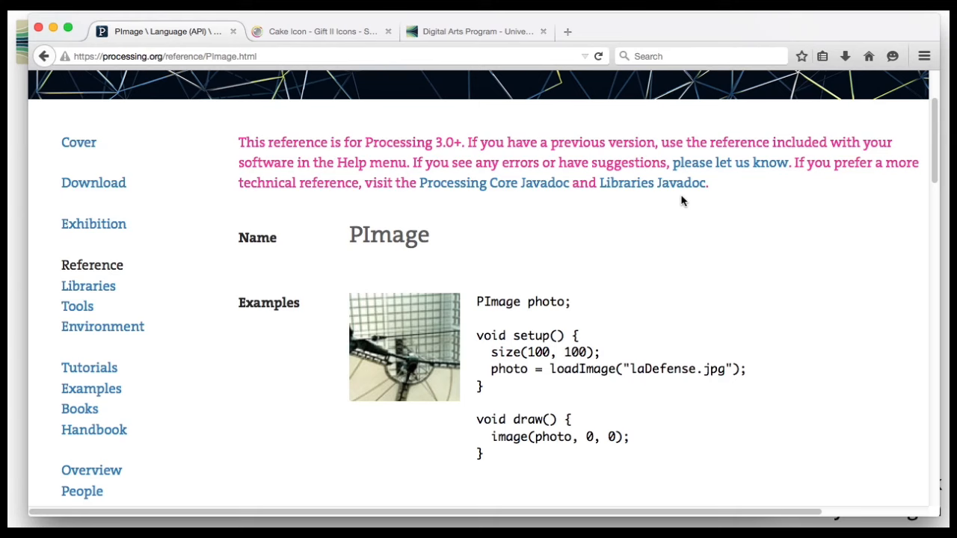
{"action": "scroll", "scroll_direction": "down", "scroll_amount": 3}
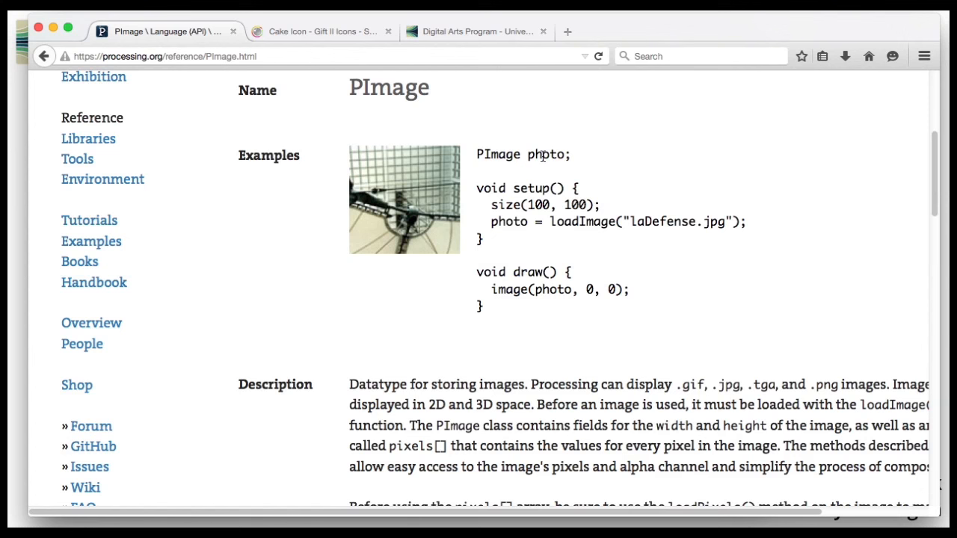
Highlight the variable photo and file name laDefense.jpg in the example, then clear the highlight.
{"action": "double_click", "coordinate": [546, 154]}
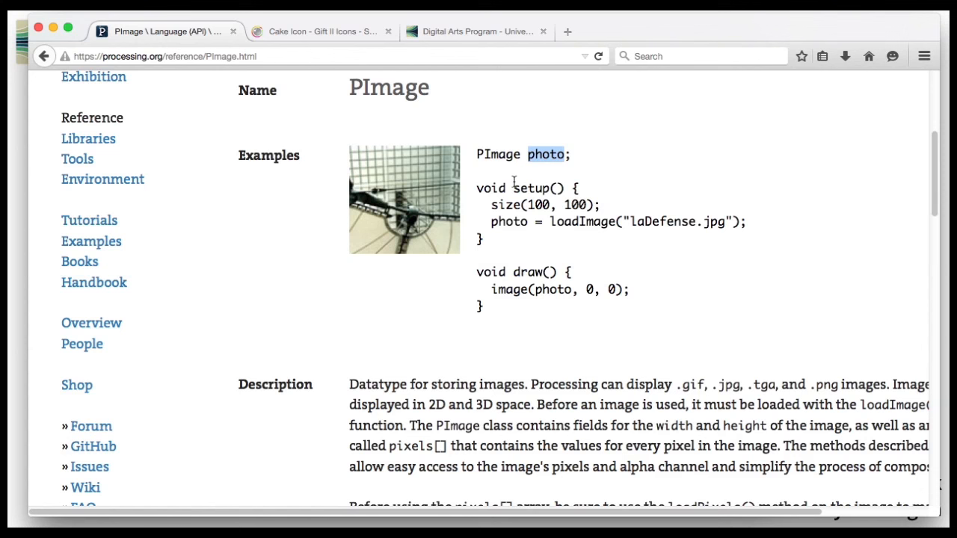
{"action": "double_click", "coordinate": [678, 221]}
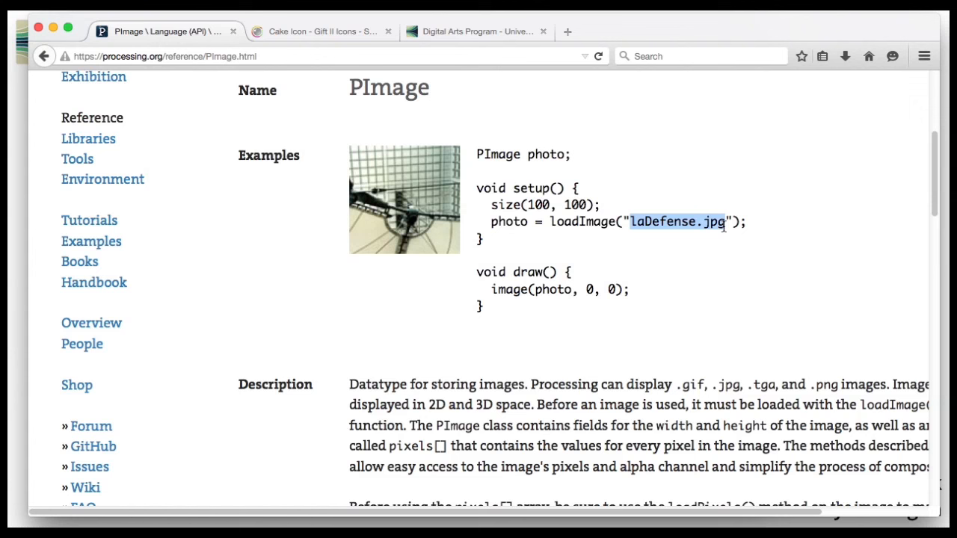
{"action": "mouse_move", "coordinate": [514, 221]}
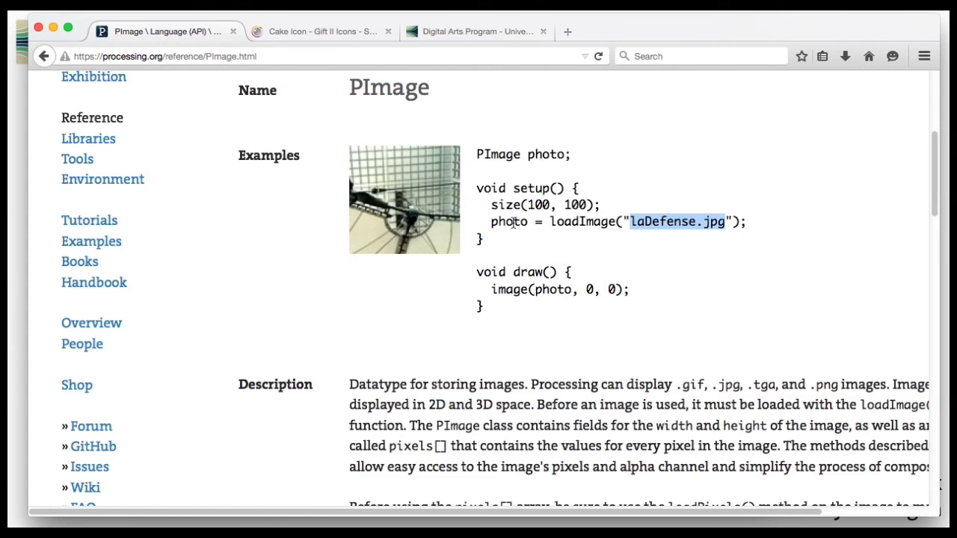
{"action": "left_click", "coordinate": [512, 292]}
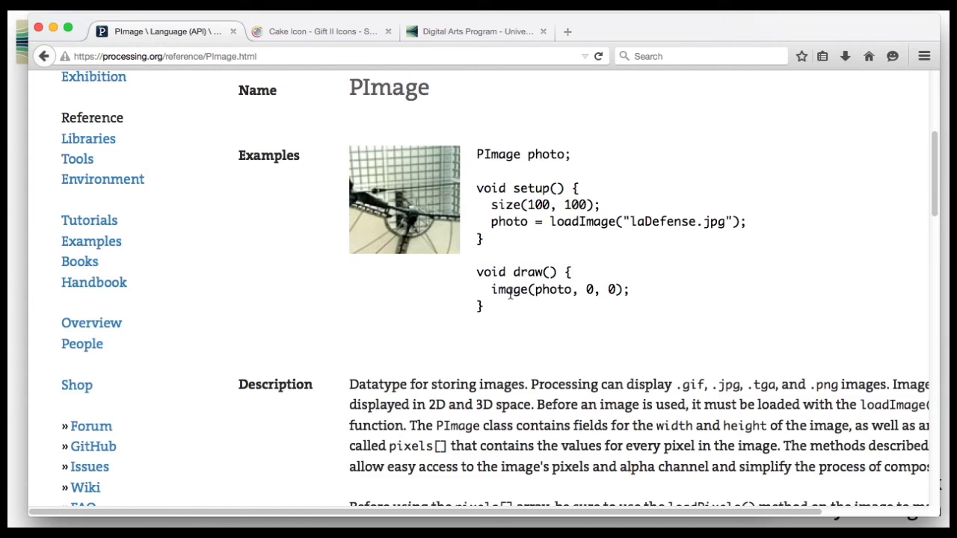
Search Google Images for cupcake icon and save the cherry cupcake to the Desktop as cupcake.png.
{"action": "left_click", "coordinate": [321, 32]}
{"action": "type", "text": "cupcake icon"}
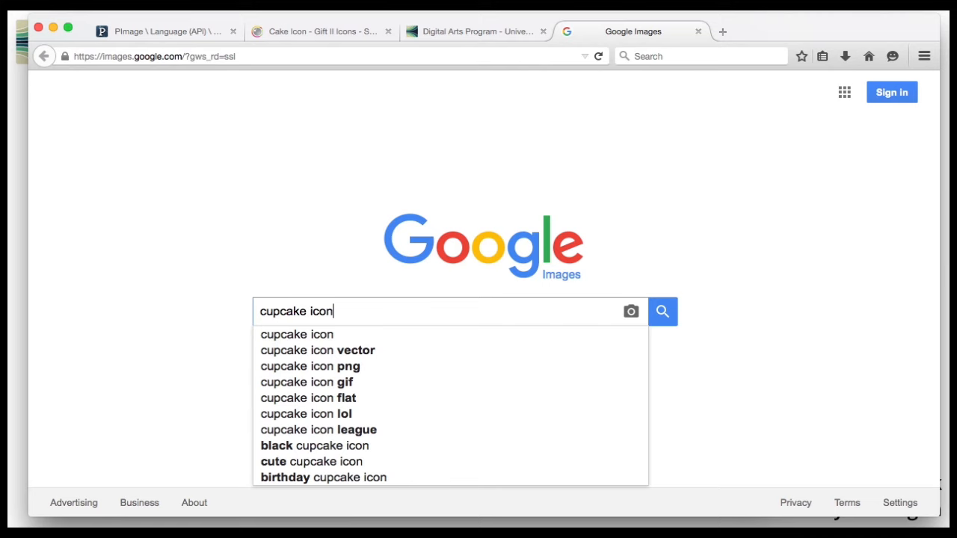
{"action": "left_click", "coordinate": [660, 310]}
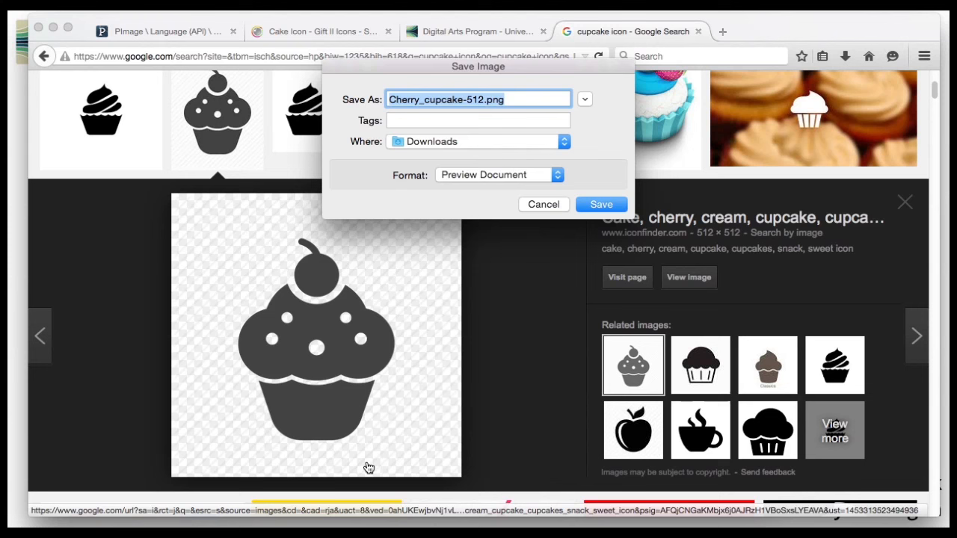
{"action": "left_click", "coordinate": [478, 140]}
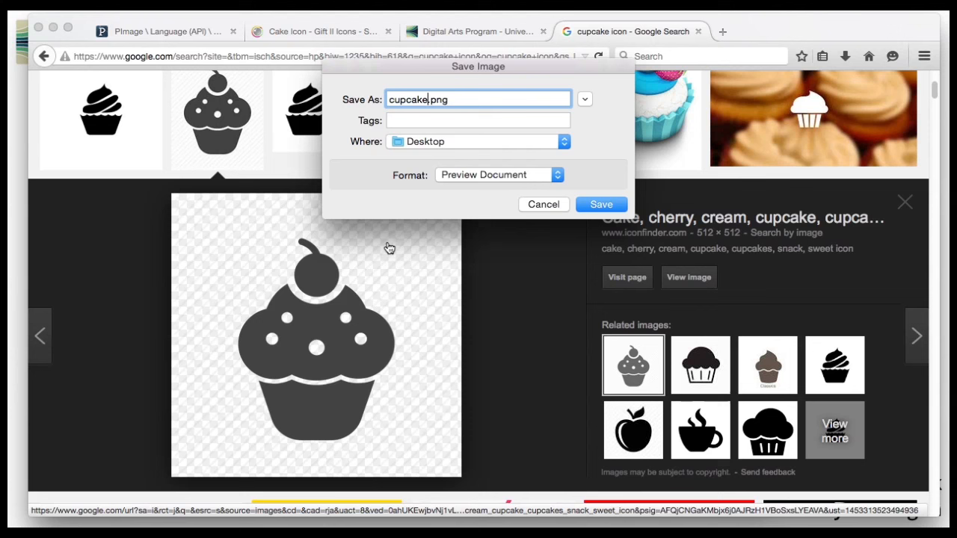
{"action": "mouse_move", "coordinate": [437, 206]}
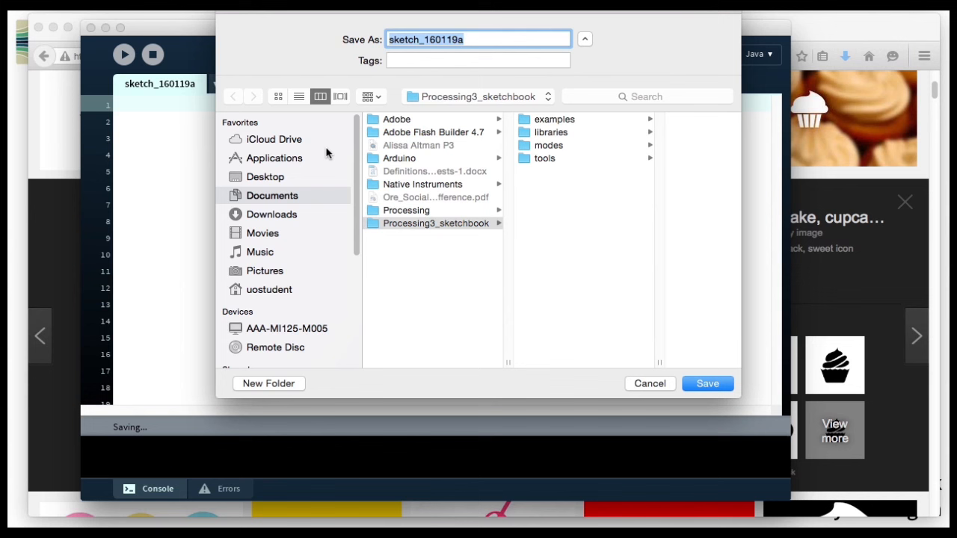
Save the new Processing sketch to the Desktop as imageExample.
{"action": "left_click", "coordinate": [266, 177]}
{"action": "type", "text": "imageExample"}
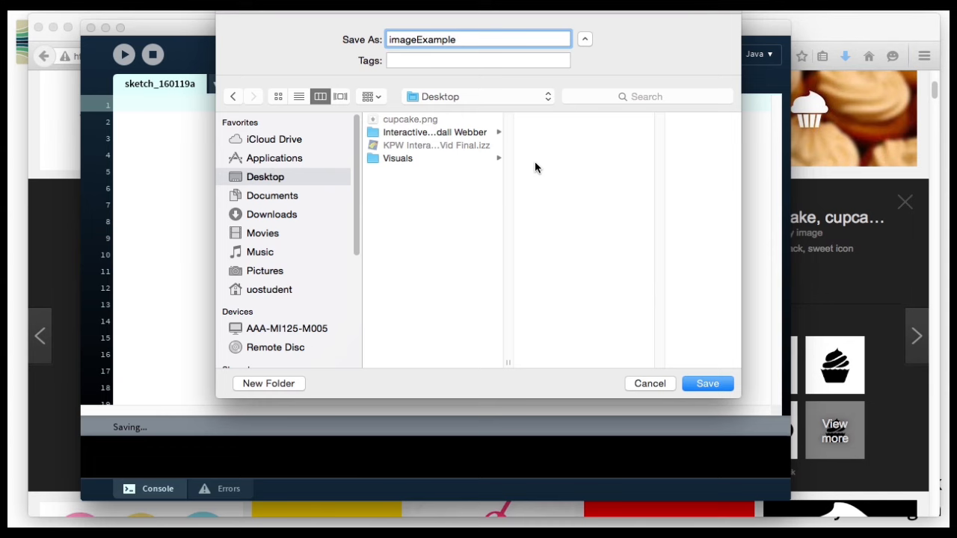
{"action": "left_click", "coordinate": [705, 382]}
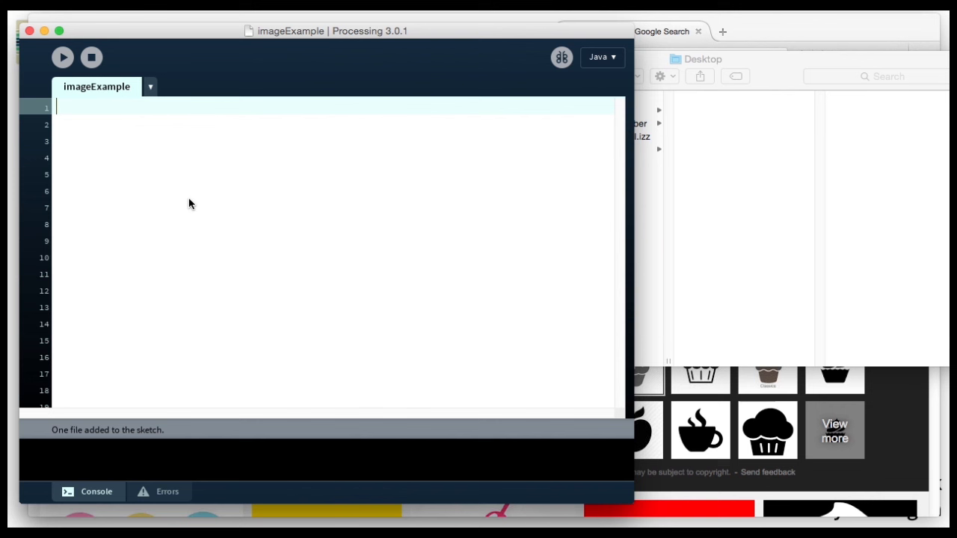
{"action": "mouse_move", "coordinate": [544, 166]}
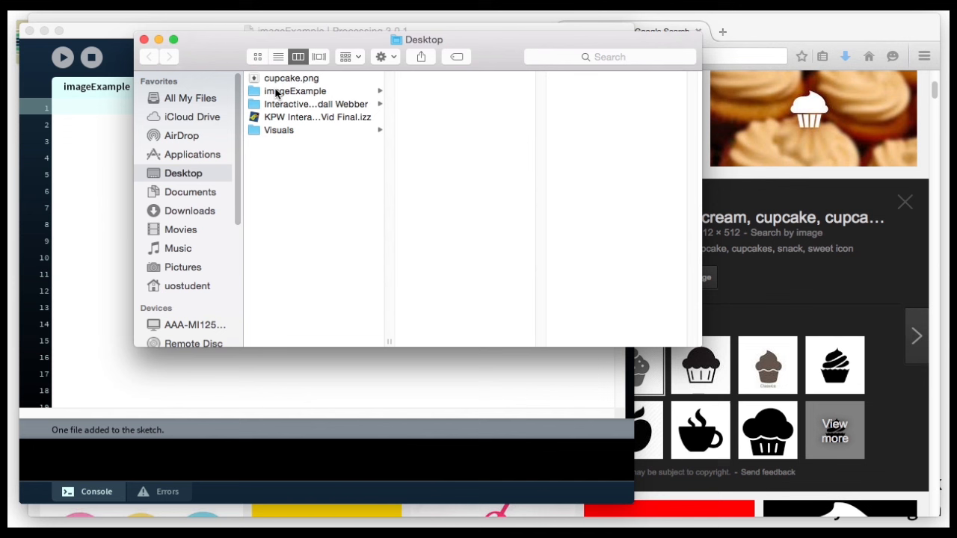
Browse the imageExample sketch folder in Finder to confirm cupcake.png sits in its data folder.
{"action": "left_click", "coordinate": [295, 92]}
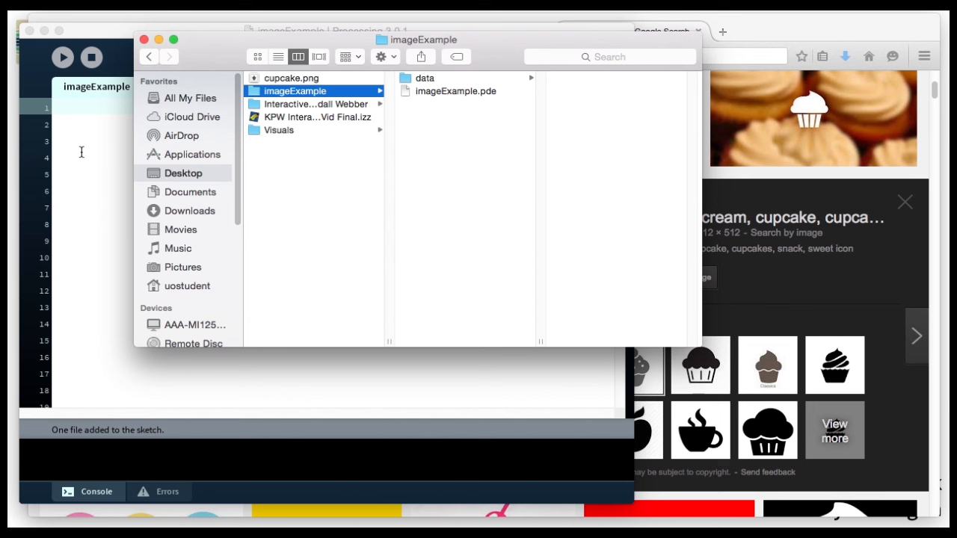
{"action": "mouse_move", "coordinate": [423, 84]}
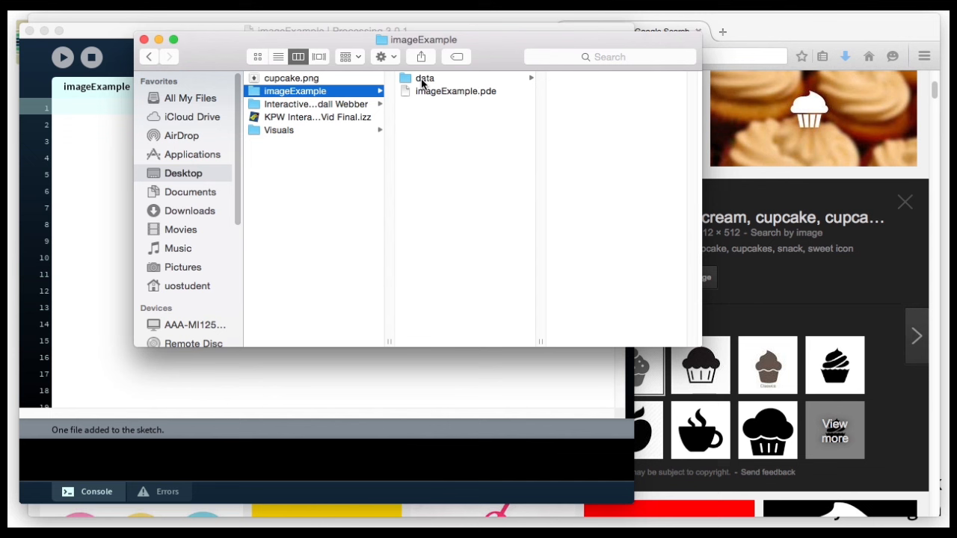
{"action": "left_click", "coordinate": [424, 78]}
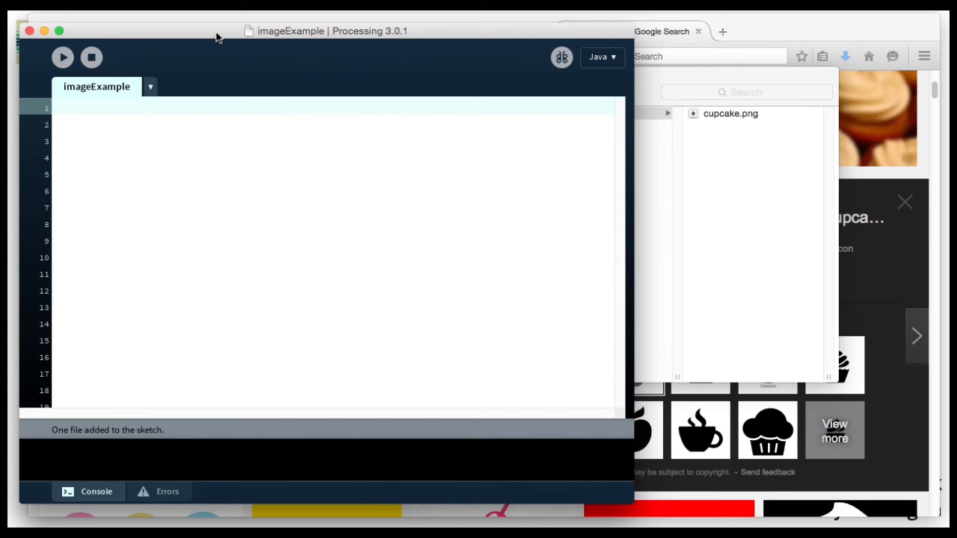
Declare PImage cupcakePic and start setup() with size(800,500).
{"action": "type", "text": "P"}
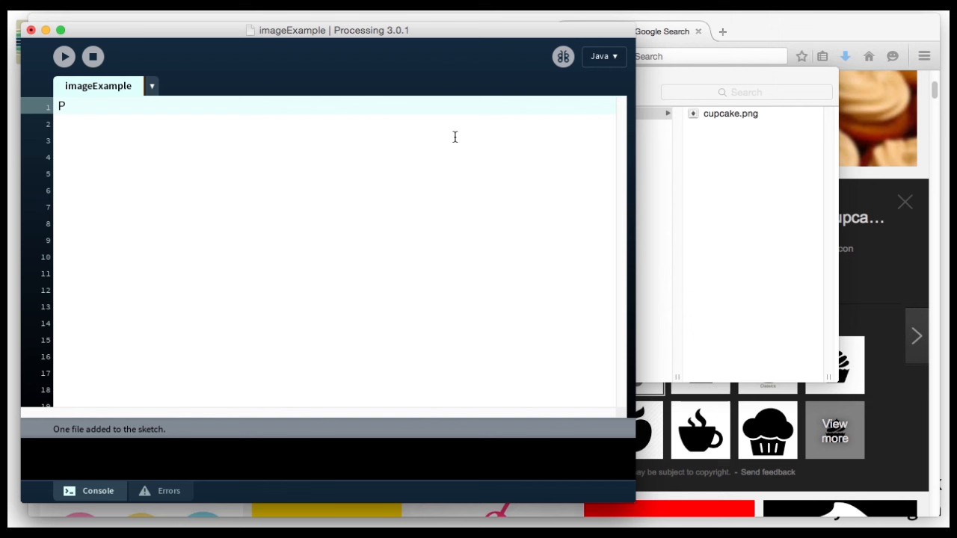
{"action": "type", "text": "Image"}
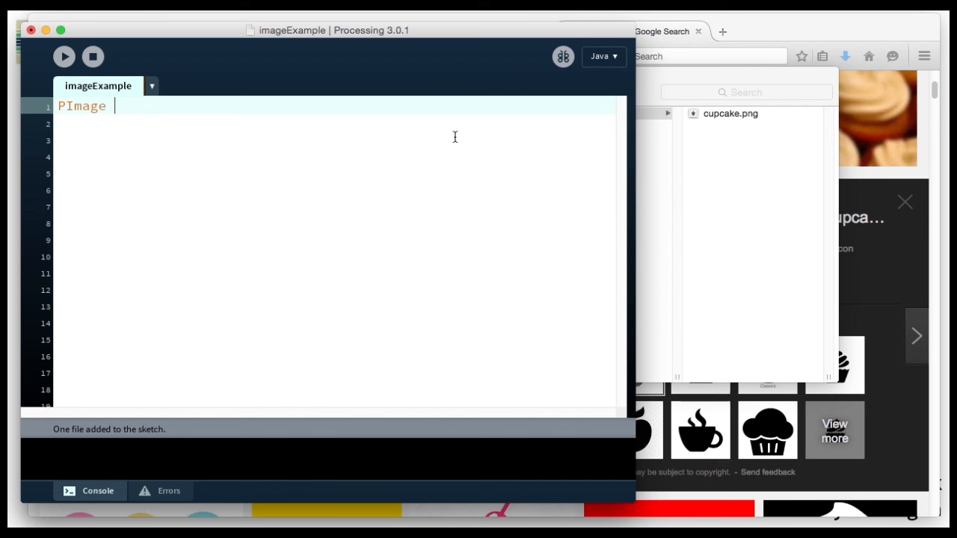
{"action": "type", "text": "capcakePic;"}
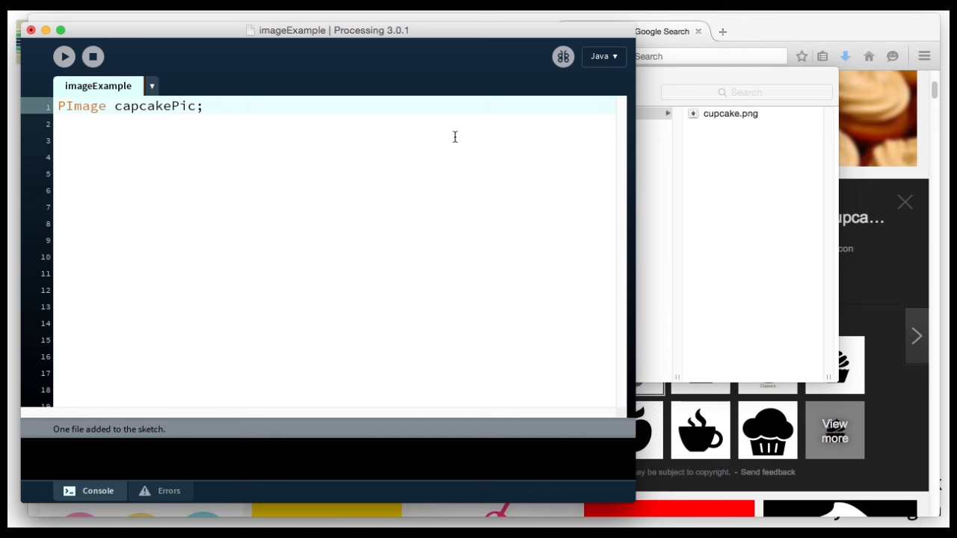
{"action": "type", "text": "void setup(){"}
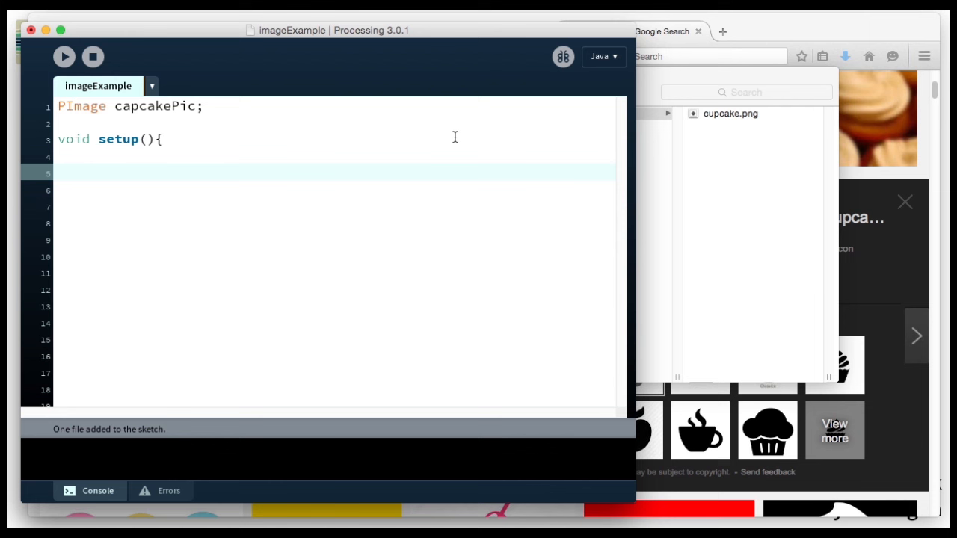
{"action": "type", "text": "size("}
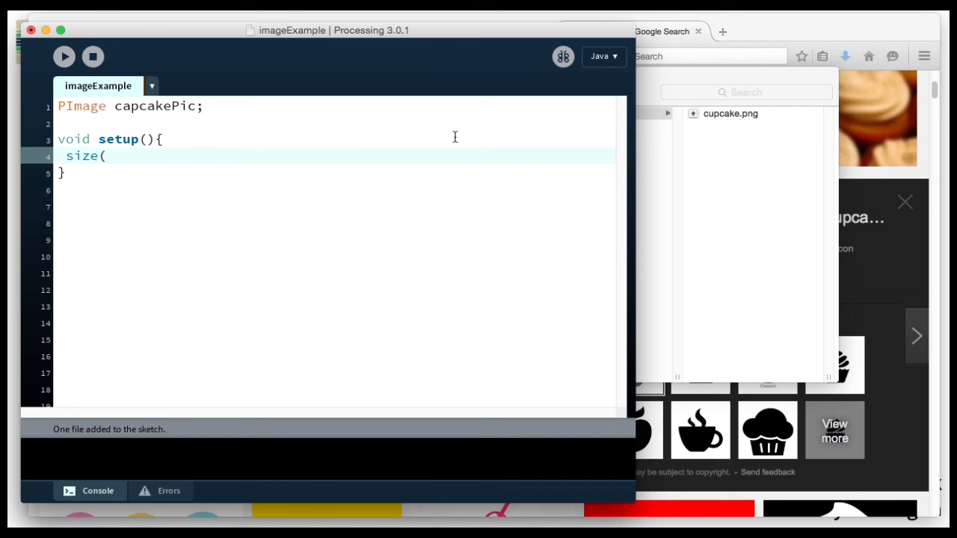
{"action": "type", "text": "800,500);"}
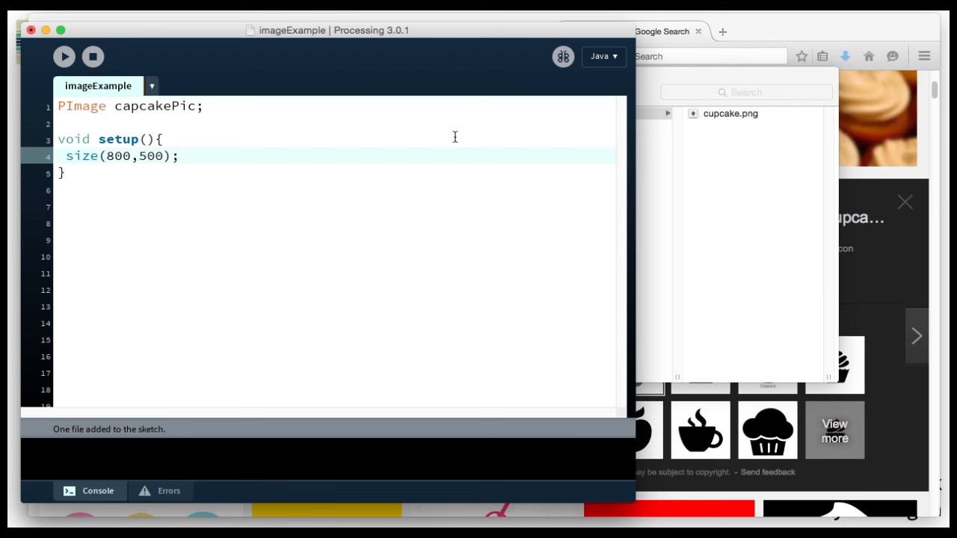
Load cupcake.png into cupcakePic with loadImage, correcting the misspelled variable name.
{"action": "type", "text": "loadImage"}
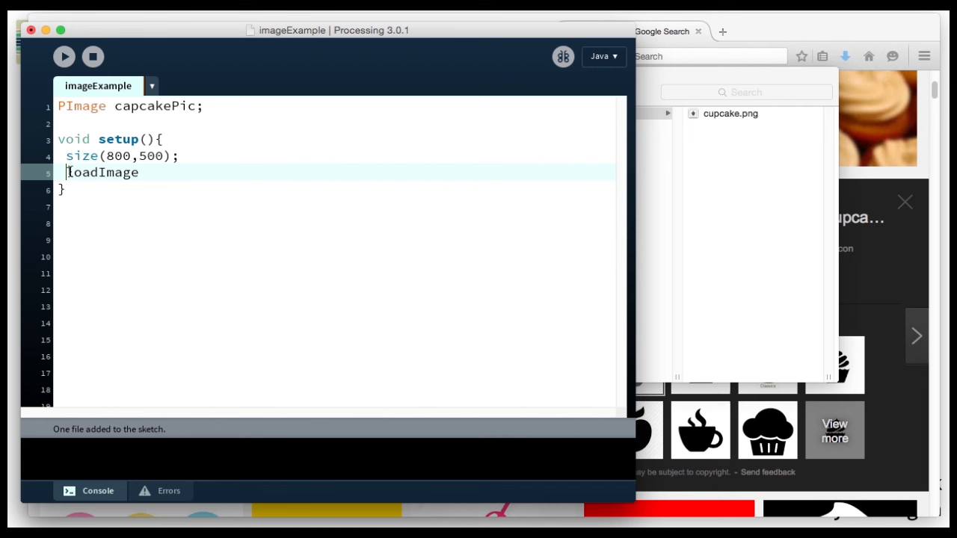
{"action": "type", "text": "cupcakePic ="}
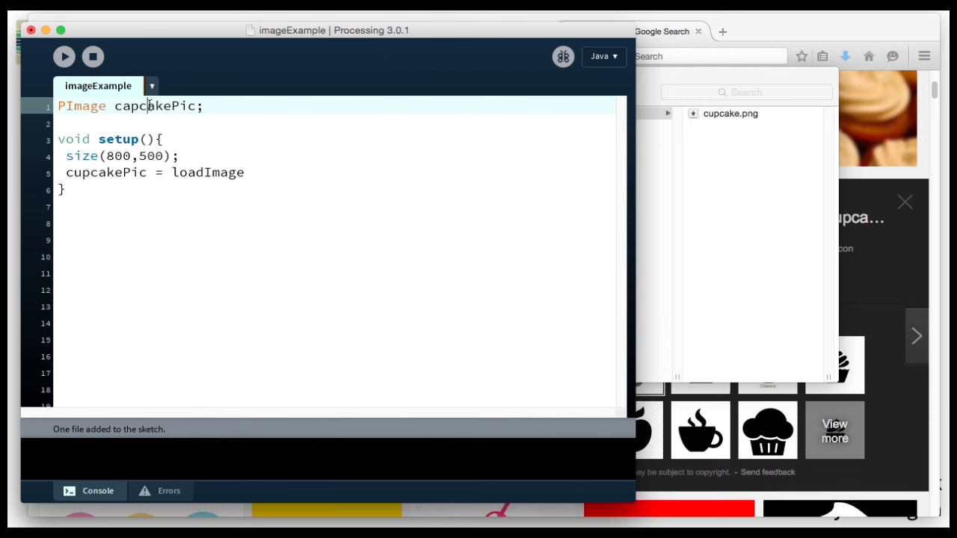
{"action": "double_click", "coordinate": [104, 172]}
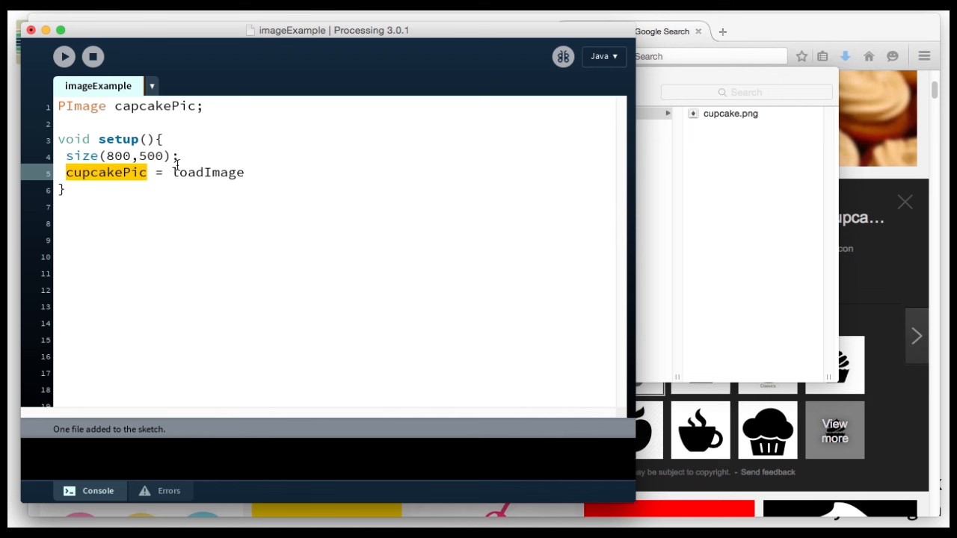
{"action": "type", "text": "(\""}
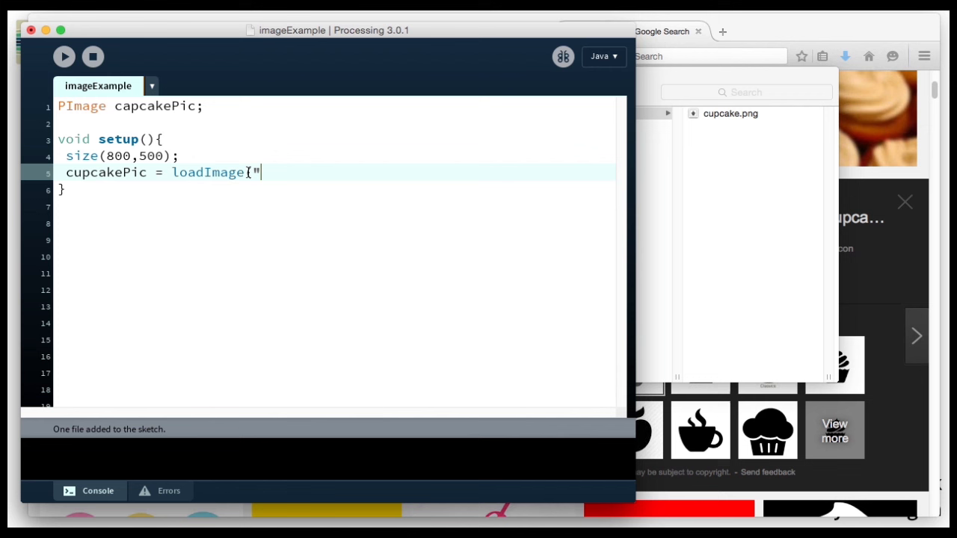
{"action": "type", "text": "cupcake.p"}
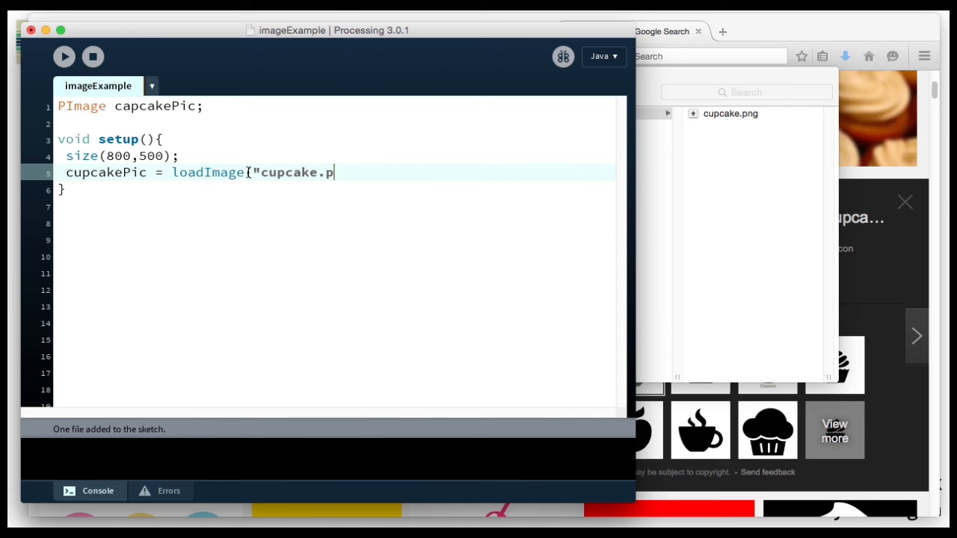
{"action": "type", "text": "ng\");"}
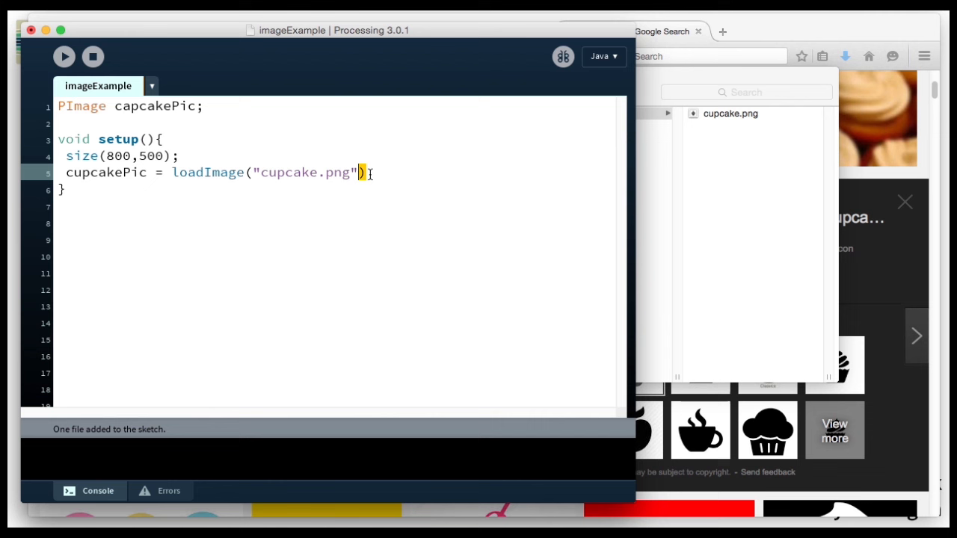
{"action": "type", "text": ";"}
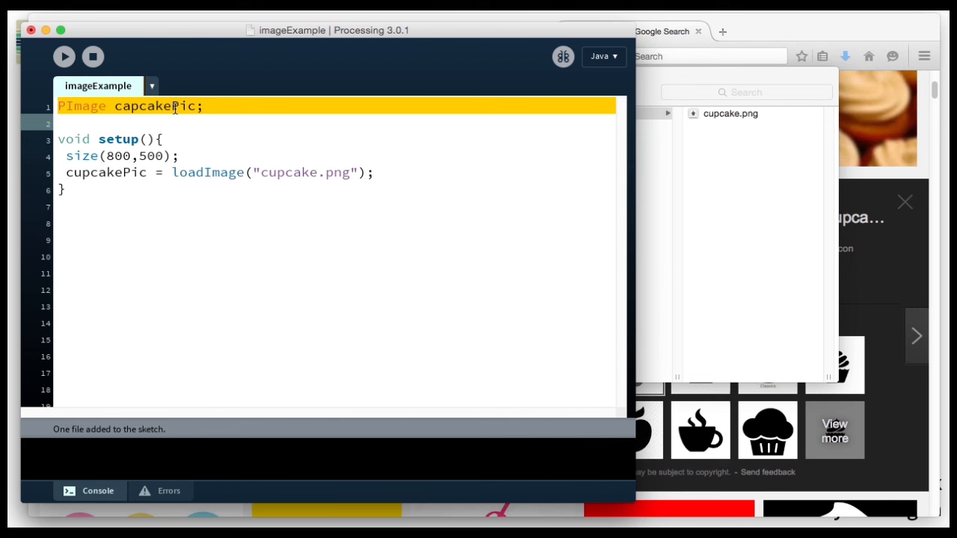
Review the declaration, variable and file name in the code, then begin a draw() block.
{"action": "left_click", "coordinate": [131, 105]}
{"action": "type", "text": "u"}
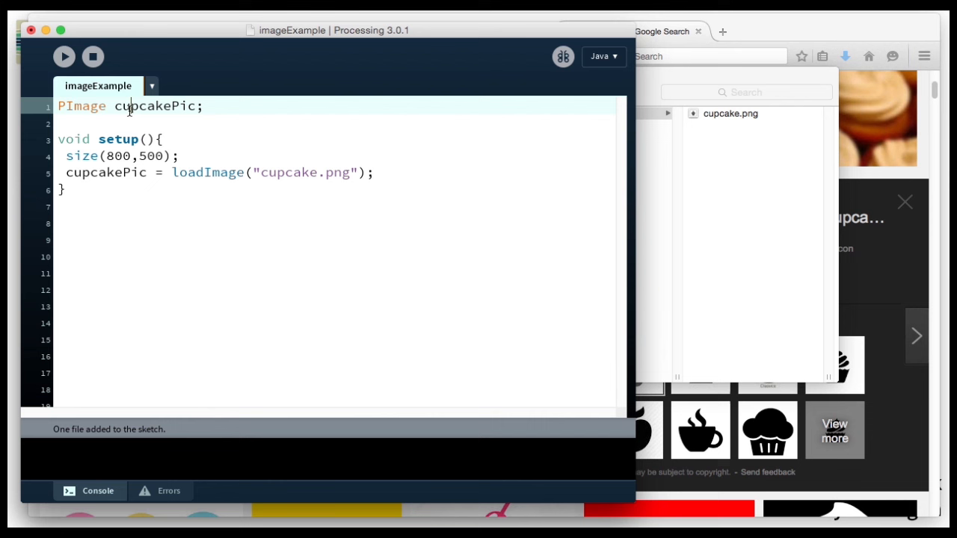
{"action": "double_click", "coordinate": [108, 172]}
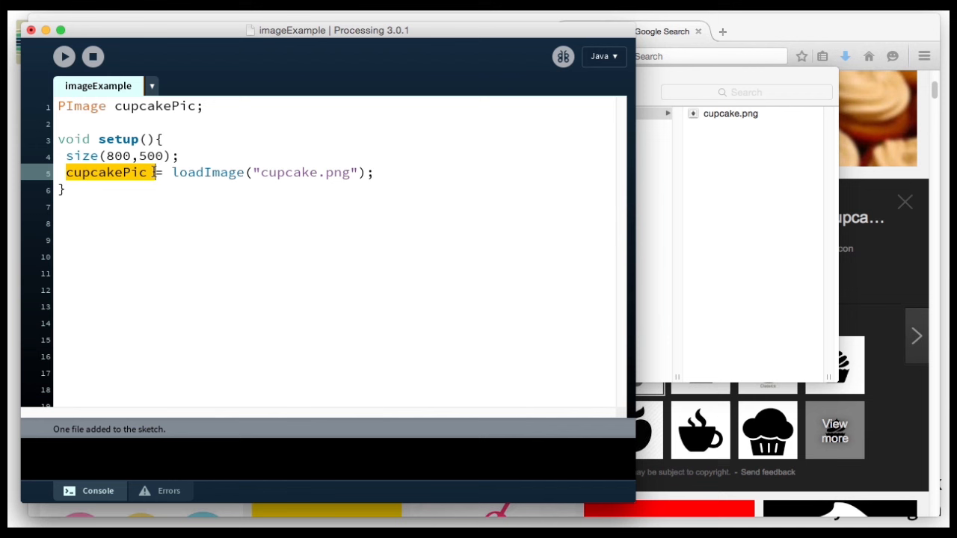
{"action": "double_click", "coordinate": [285, 172]}
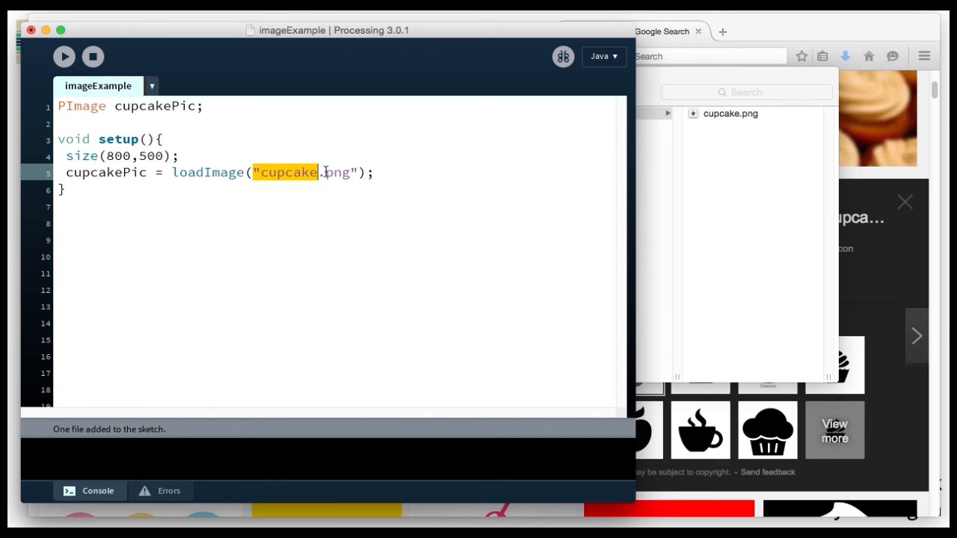
{"action": "type", "text": "void draw(){"}
{"action": "left_click", "coordinate": [335, 240]}
{"action": "type", "text": "bac"}
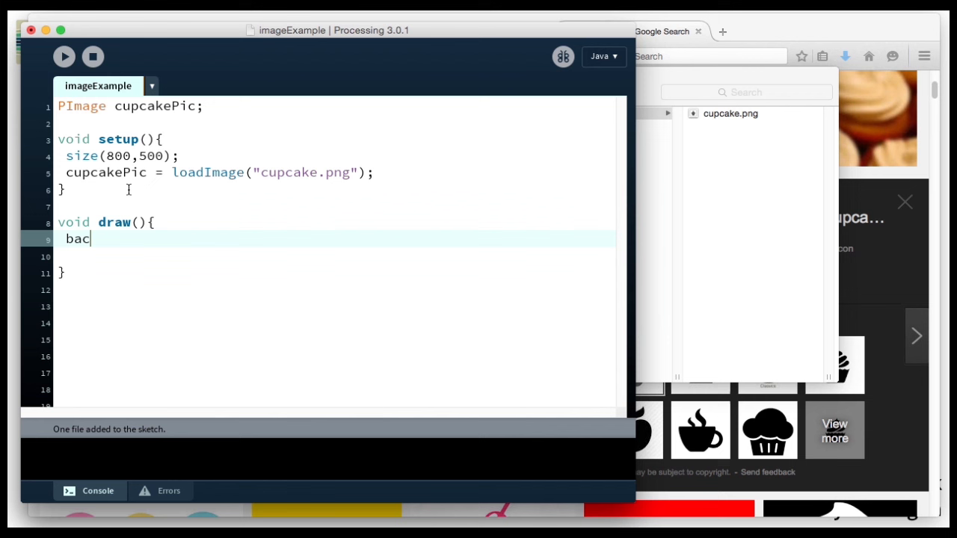
Set the draw() background to 200,120,75.
{"action": "type", "text": "kground(200.100"}
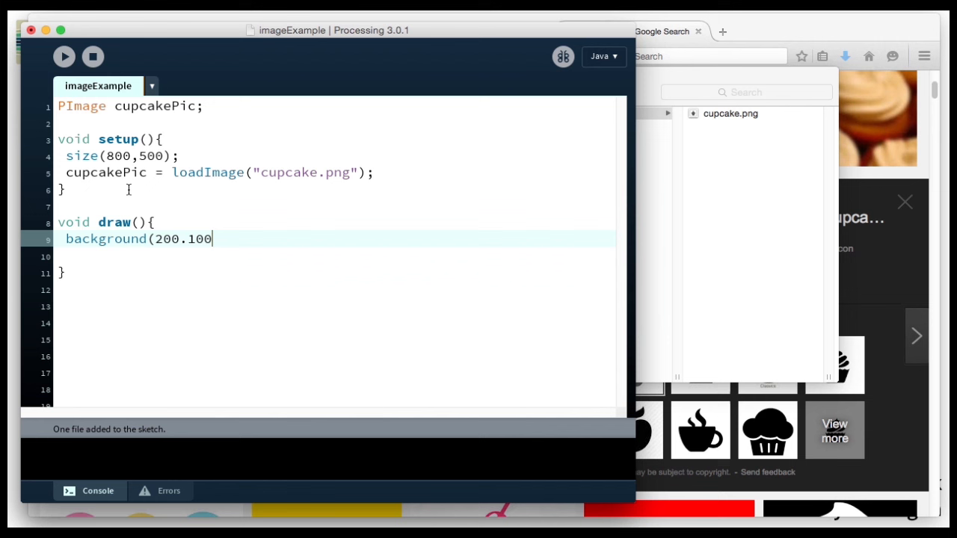
{"action": "type", "text": ",120, 76"}
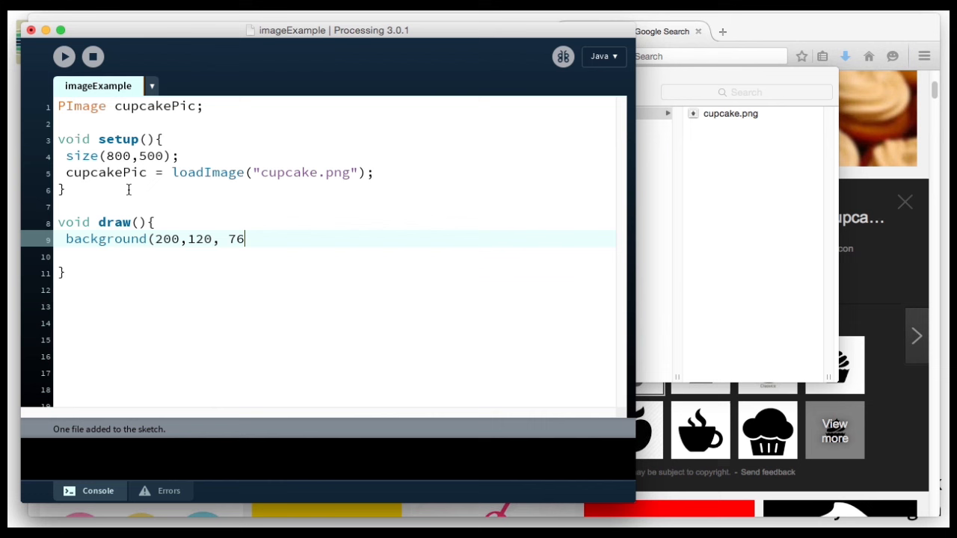
{"action": "type", "text": "5);"}
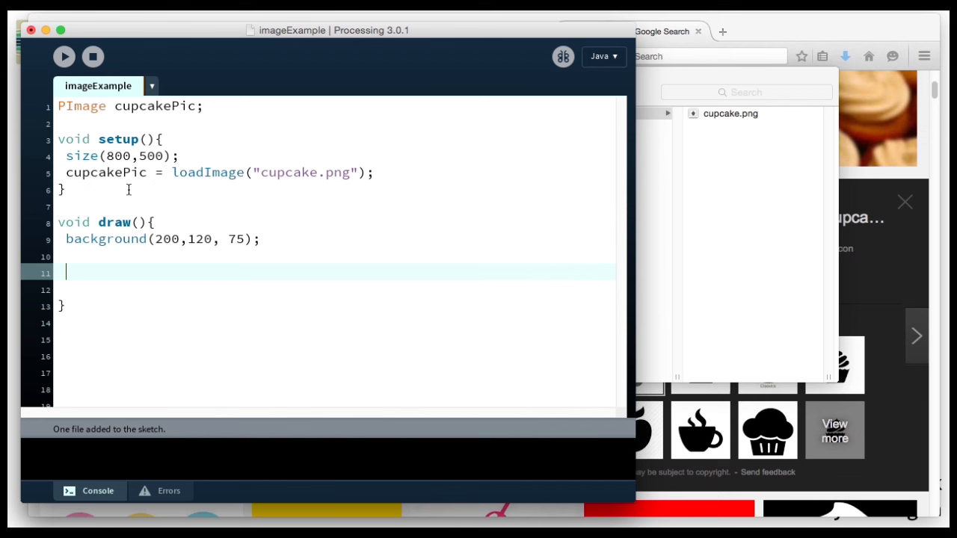
Draw cupcakePic at 100,100 with image().
{"action": "type", "text": "image("}
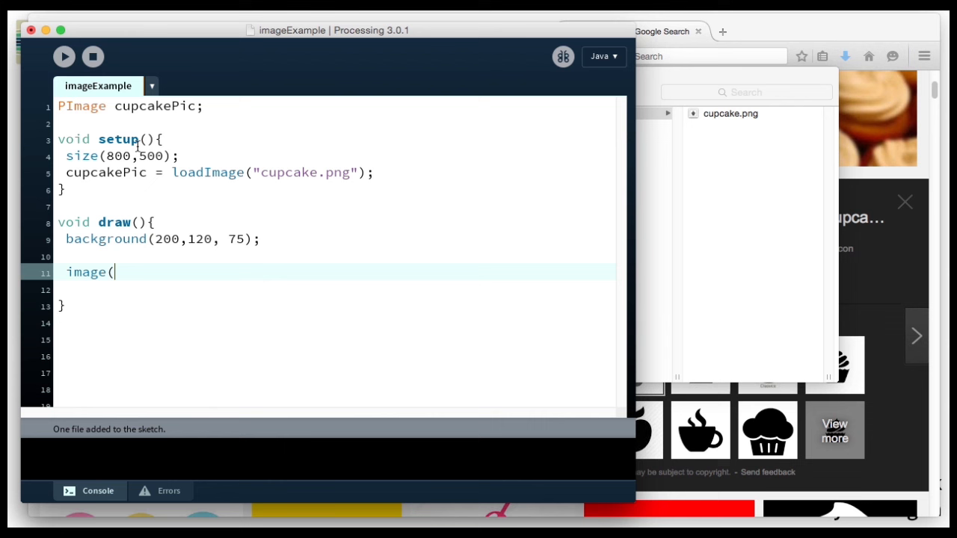
{"action": "type", "text": "cupcakePi"}
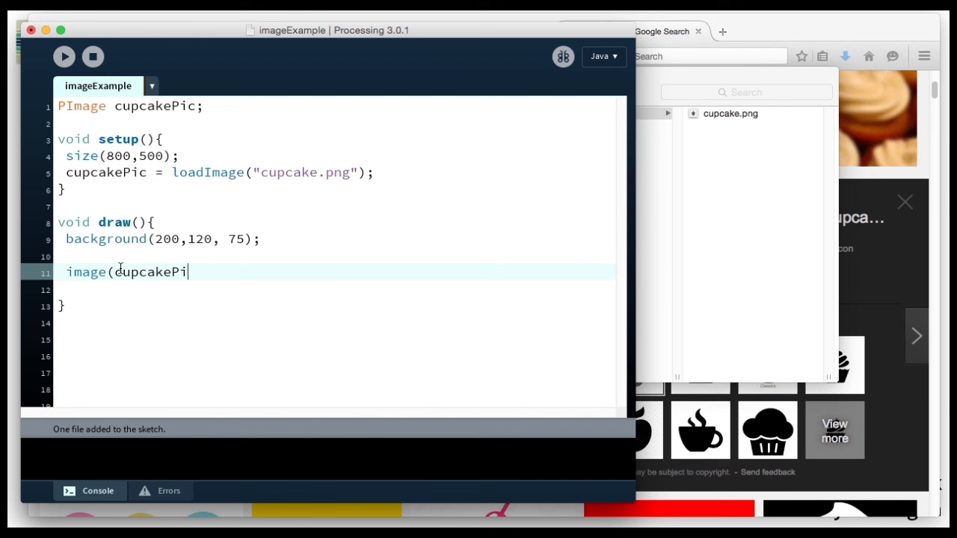
{"action": "type", "text": "c,"}
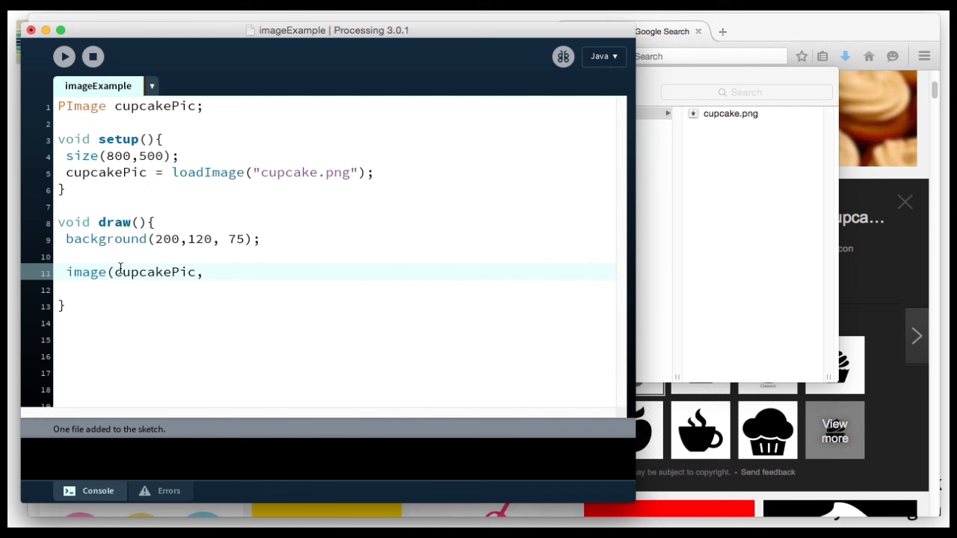
{"action": "type", "text": "100,100);"}
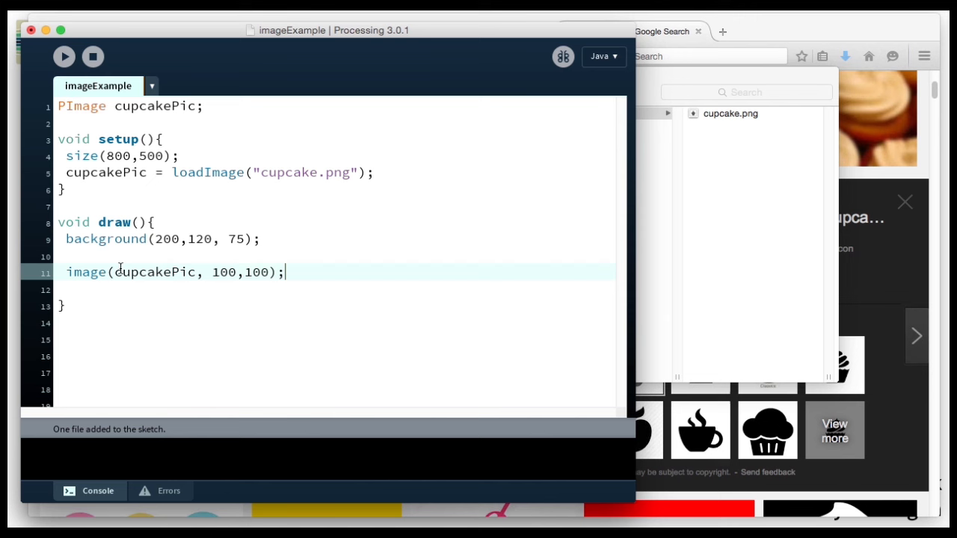
Run the sketch to see the cupcake, then change its position to mouseX,mouseY.
{"action": "left_click", "coordinate": [63, 57]}
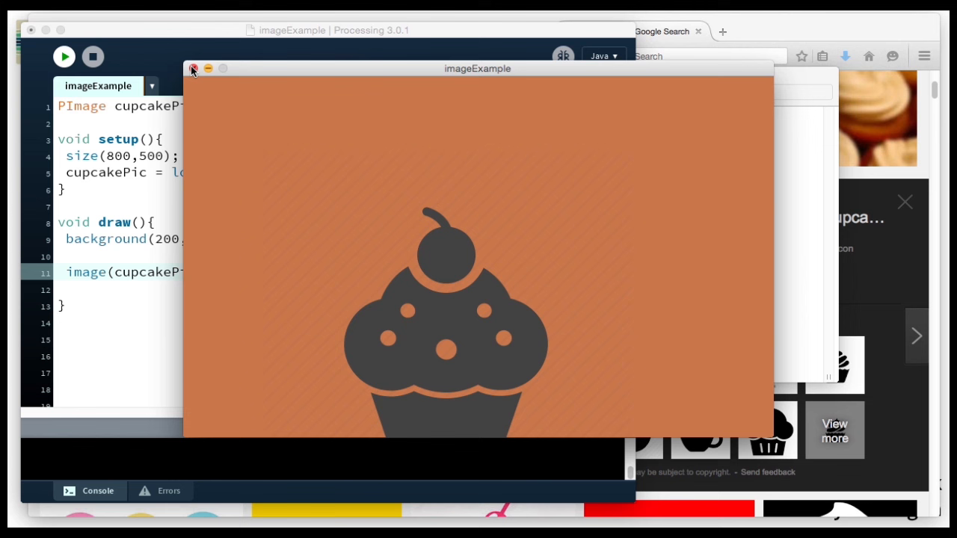
{"action": "left_click", "coordinate": [194, 69]}
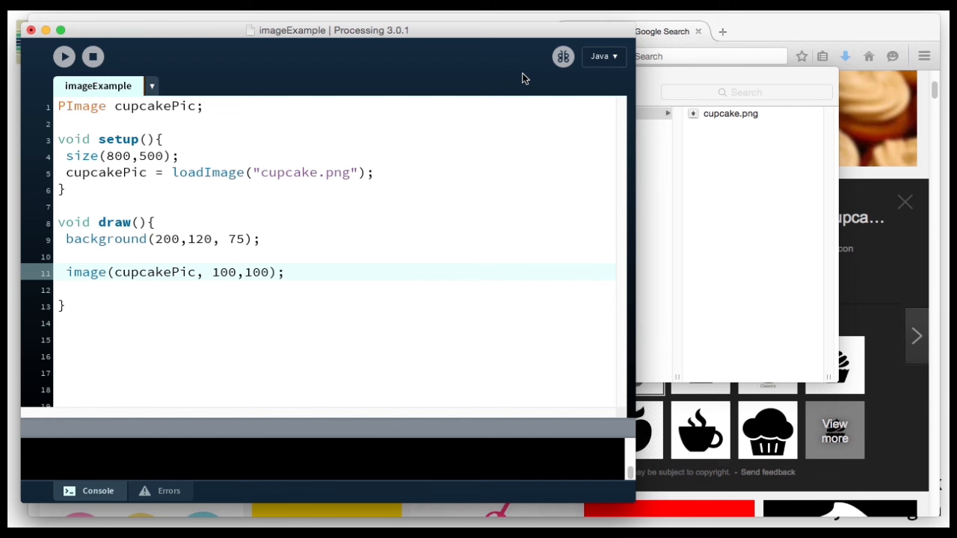
{"action": "left_click", "coordinate": [284, 272]}
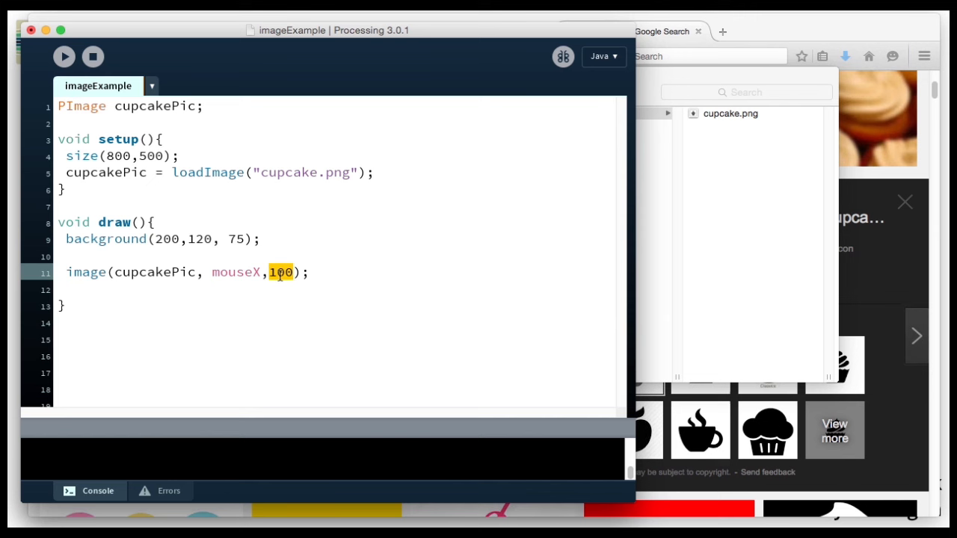
{"action": "left_click", "coordinate": [63, 57]}
{"action": "type", "text": "i"}
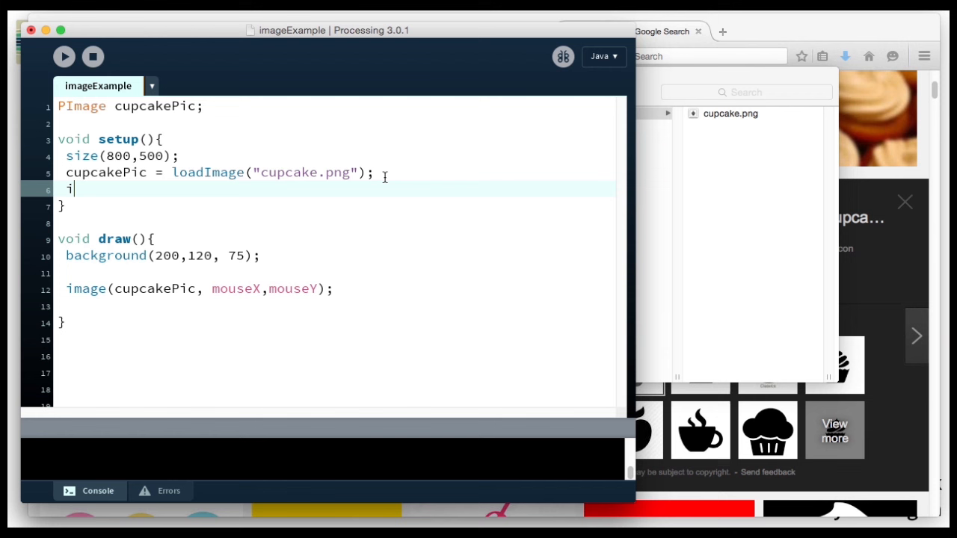
Add imageMode(CENTER) in setup() so the cupcake centres on the mouse position.
{"action": "type", "text": "mageMode(CORNER"}
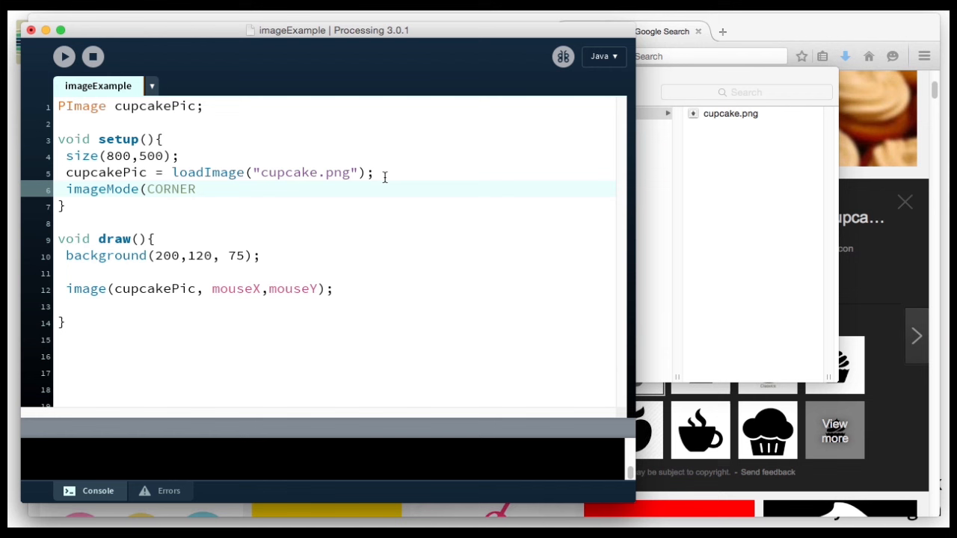
{"action": "type", "text": "CENTER);"}
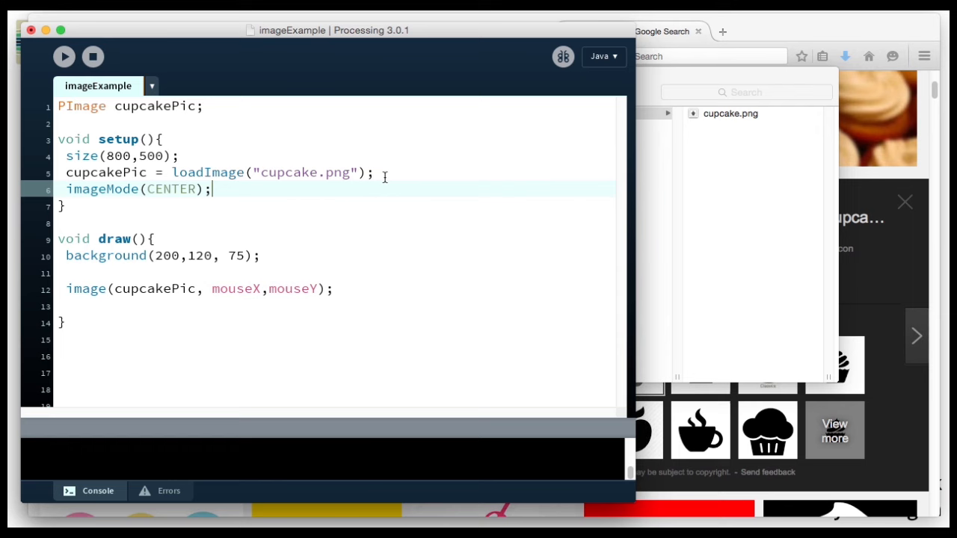
{"action": "left_click", "coordinate": [63, 57]}
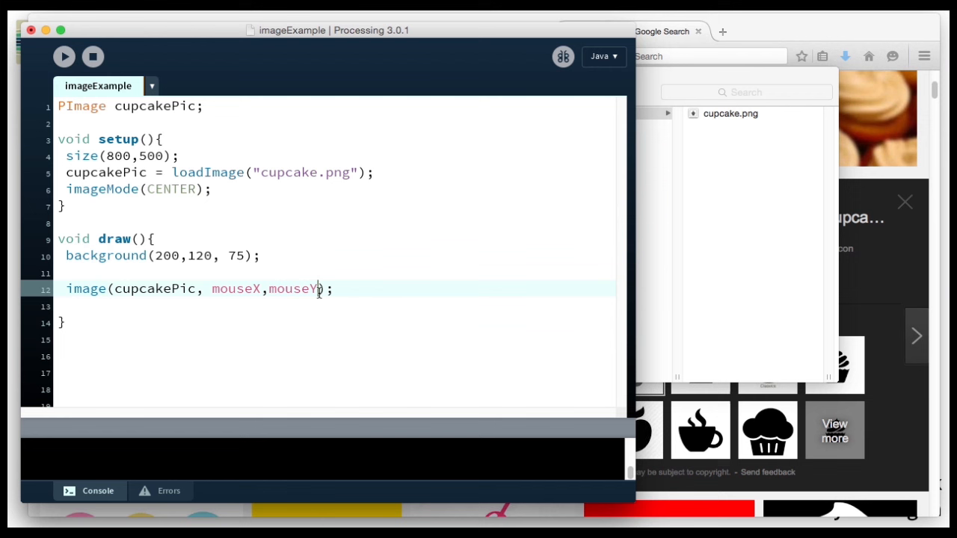
Give the image() call a width and height of 150,150.
{"action": "type", "text": ","}
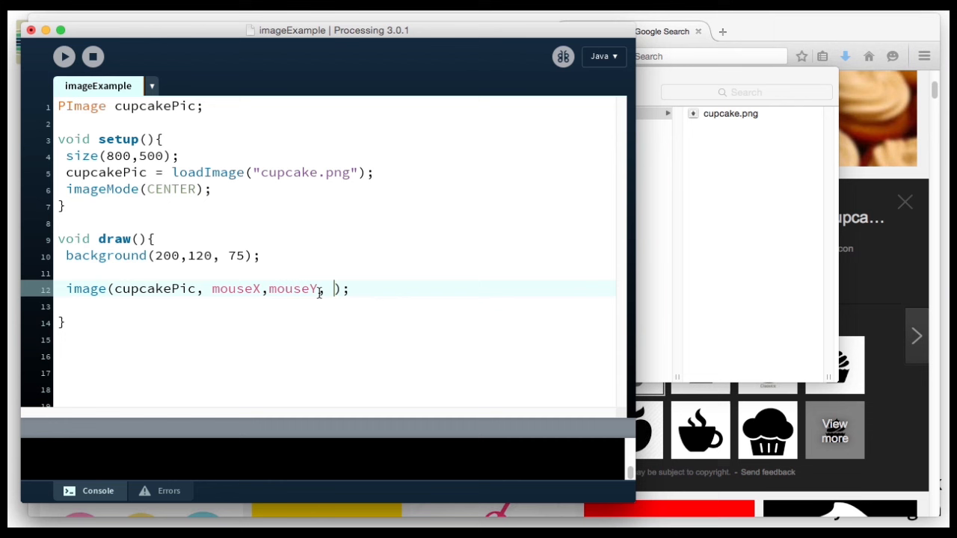
{"action": "left_click", "coordinate": [62, 56]}
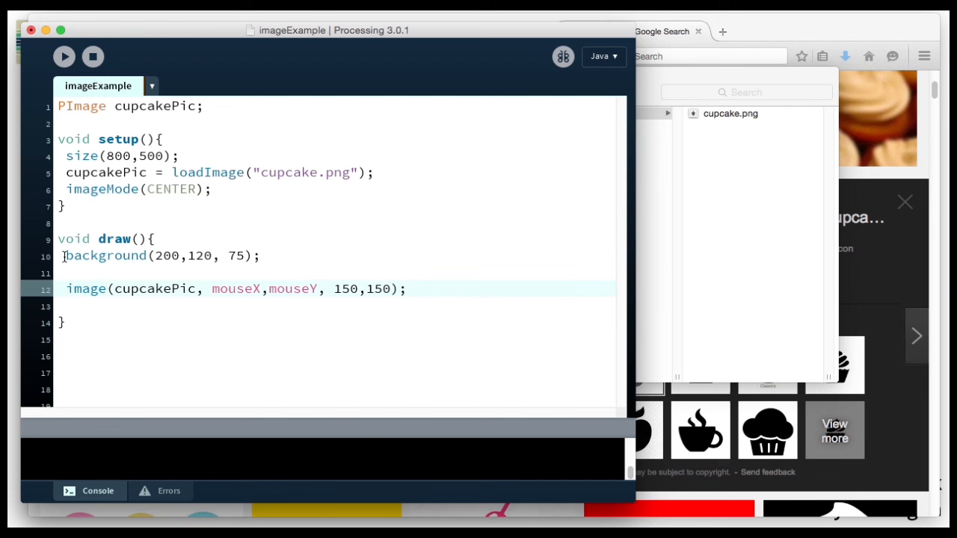
Move the background() line from draw() into setup(), run the sketch, and select cupcake.png for replacement.
{"action": "triple_click", "coordinate": [149, 256]}
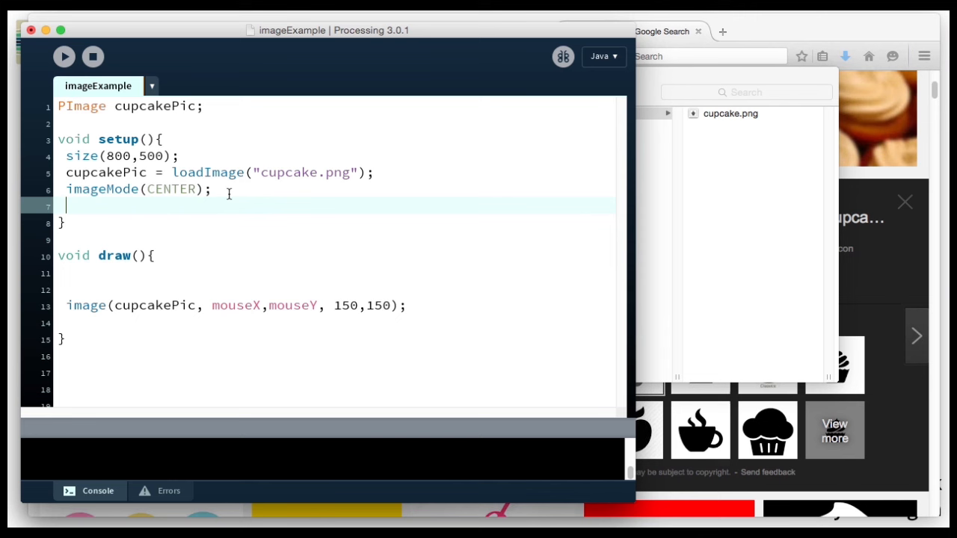
{"action": "left_click", "coordinate": [63, 57]}
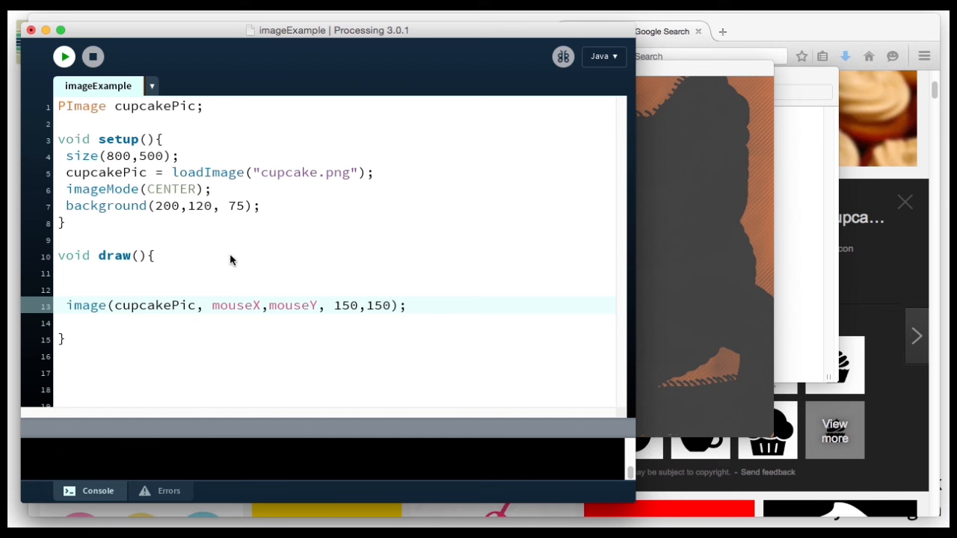
{"action": "left_click", "coordinate": [261, 173]}
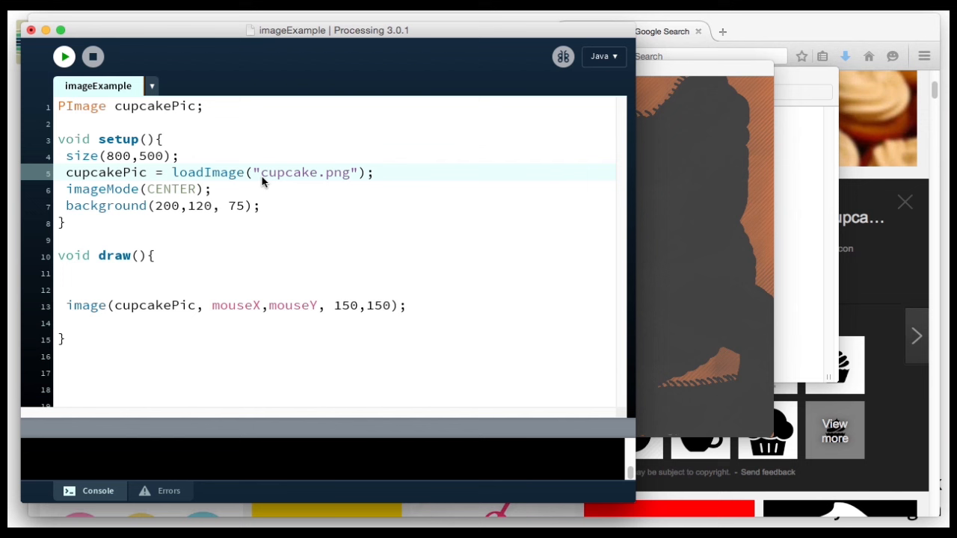
{"action": "double_click", "coordinate": [307, 172]}
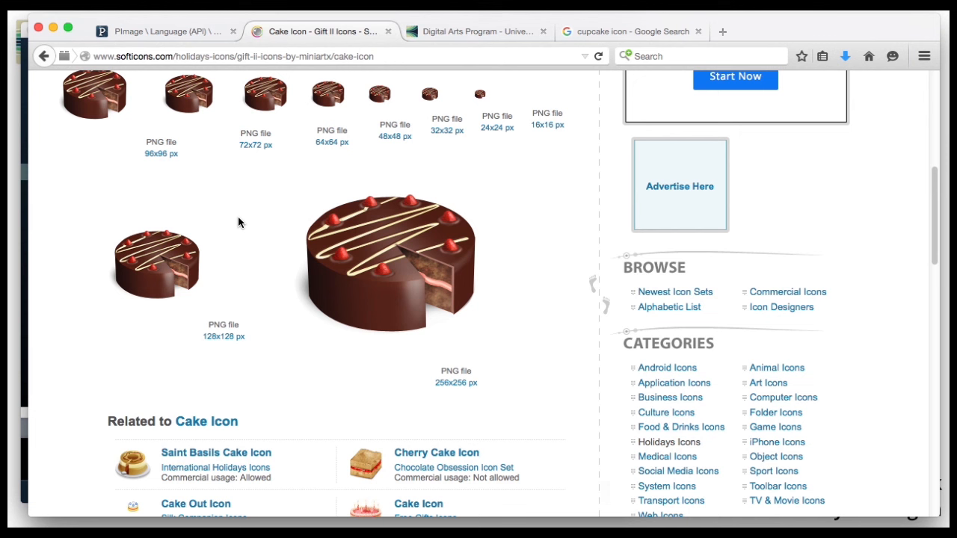
Copy the web address of the large 256px cake image from the softicons page.
{"action": "right_click", "coordinate": [381, 262]}
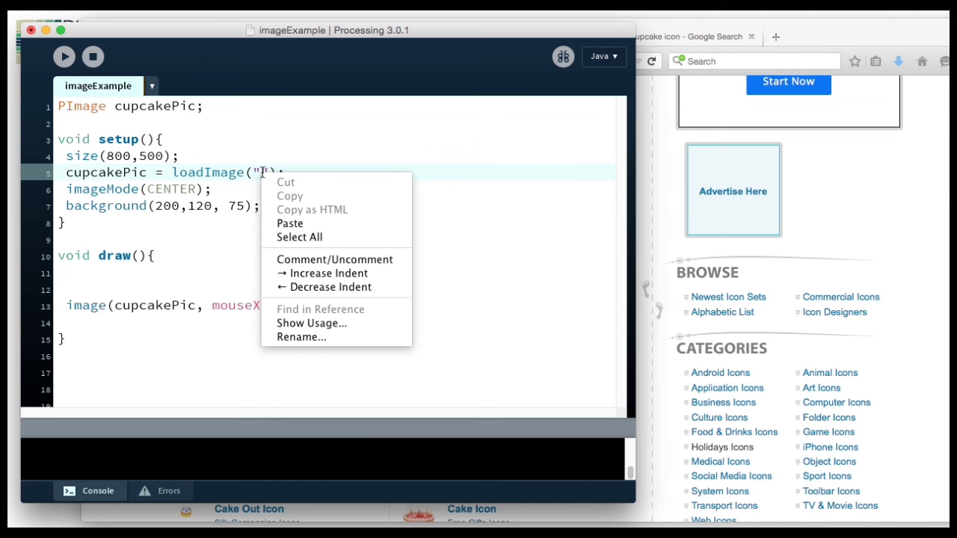
Paste the softicons cake image URL into loadImage(), run the sketch to paint cake trails, then close it.
{"action": "left_click", "coordinate": [290, 223]}
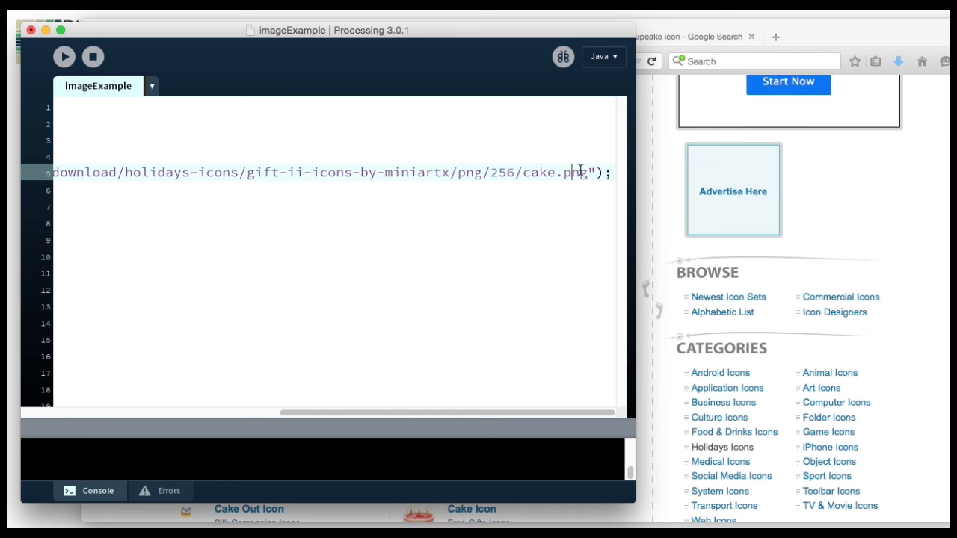
{"action": "left_click", "coordinate": [63, 56]}
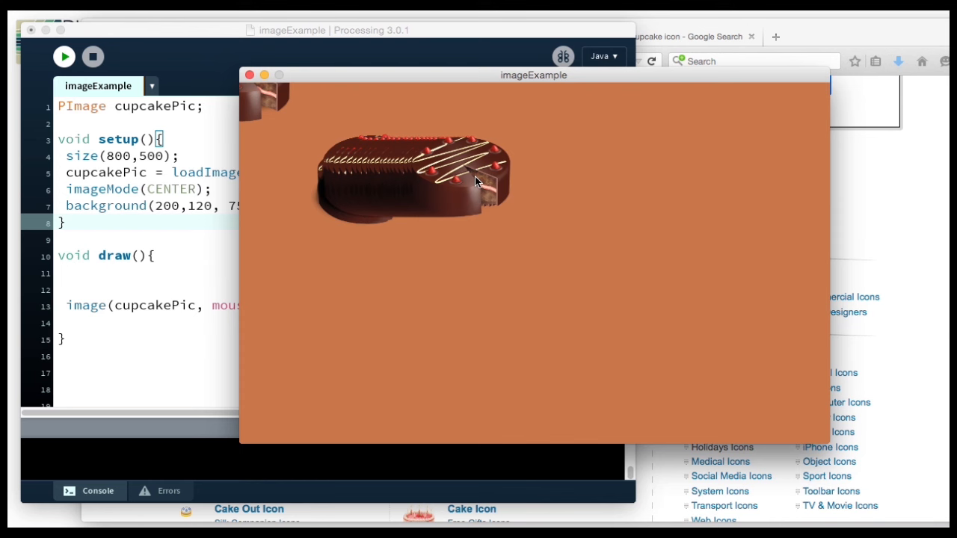
{"action": "mouse_move", "coordinate": [297, 220]}
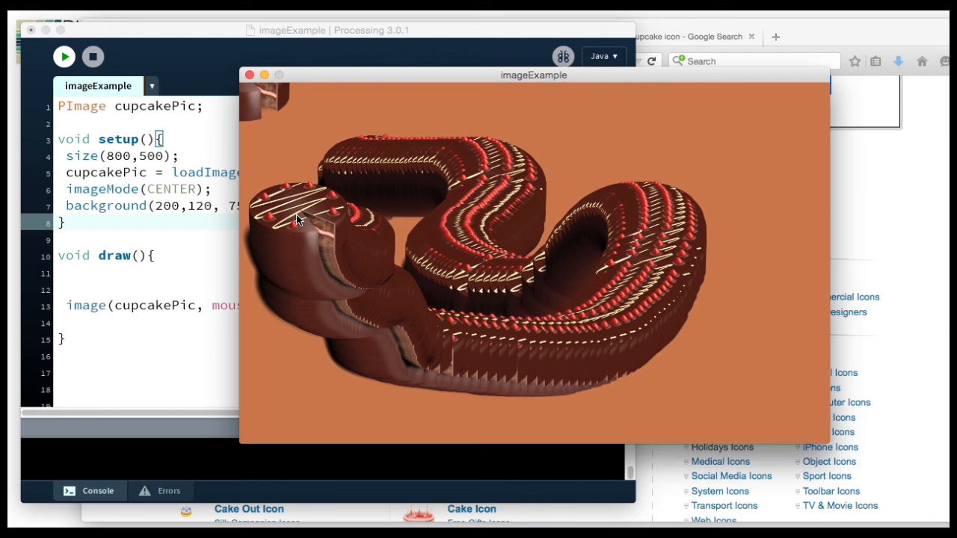
{"action": "mouse_move", "coordinate": [465, 376]}
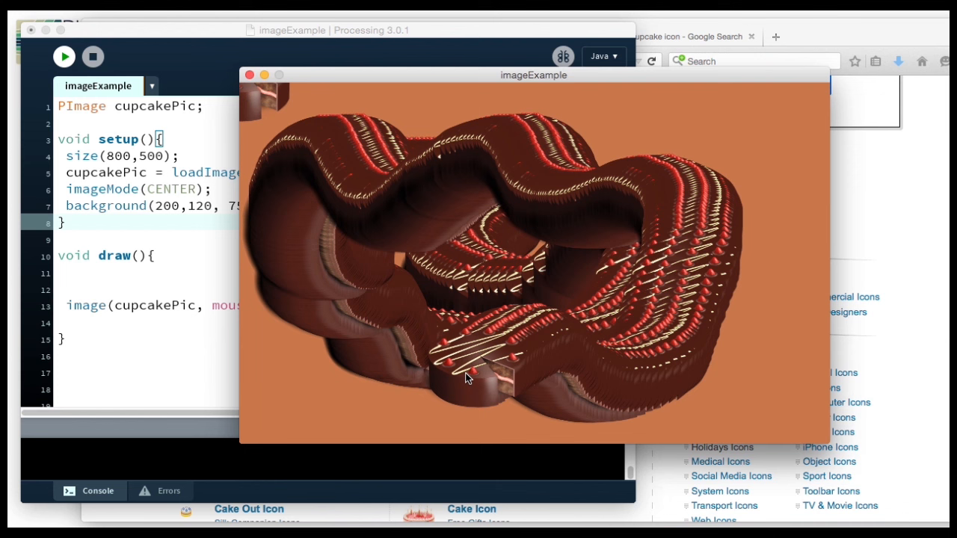
{"action": "mouse_move", "coordinate": [656, 369]}
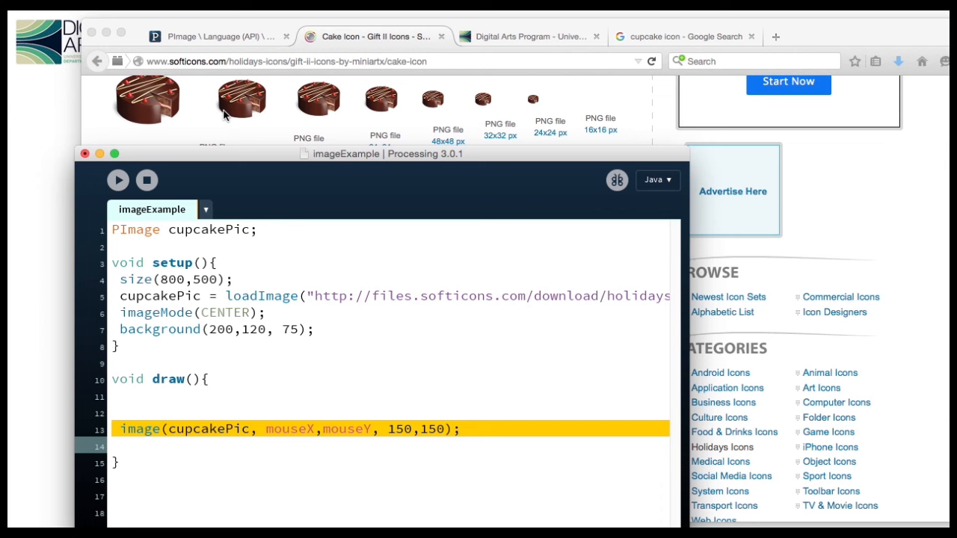
{"action": "left_click", "coordinate": [216, 36]}
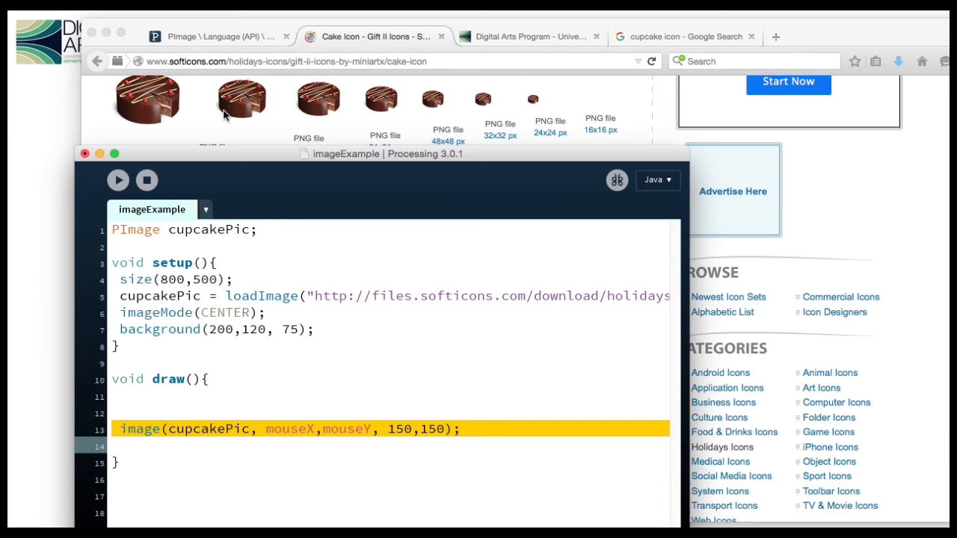